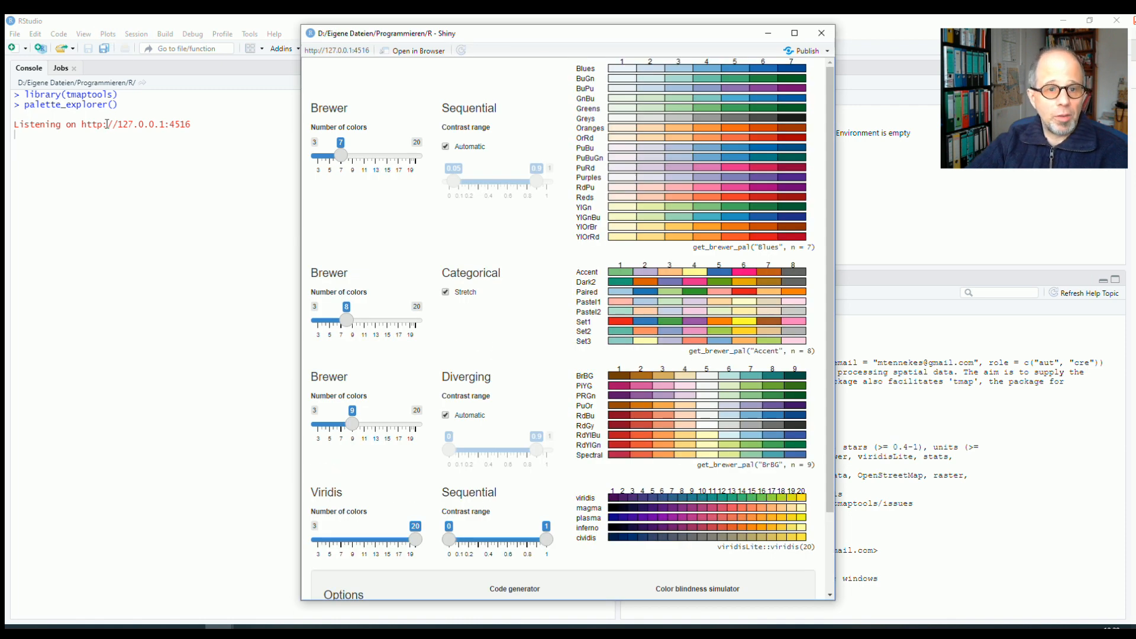
- Maximize the tmaptools palette explorer window to fill the screen
{"action": "left_click", "coordinate": [794, 32]}
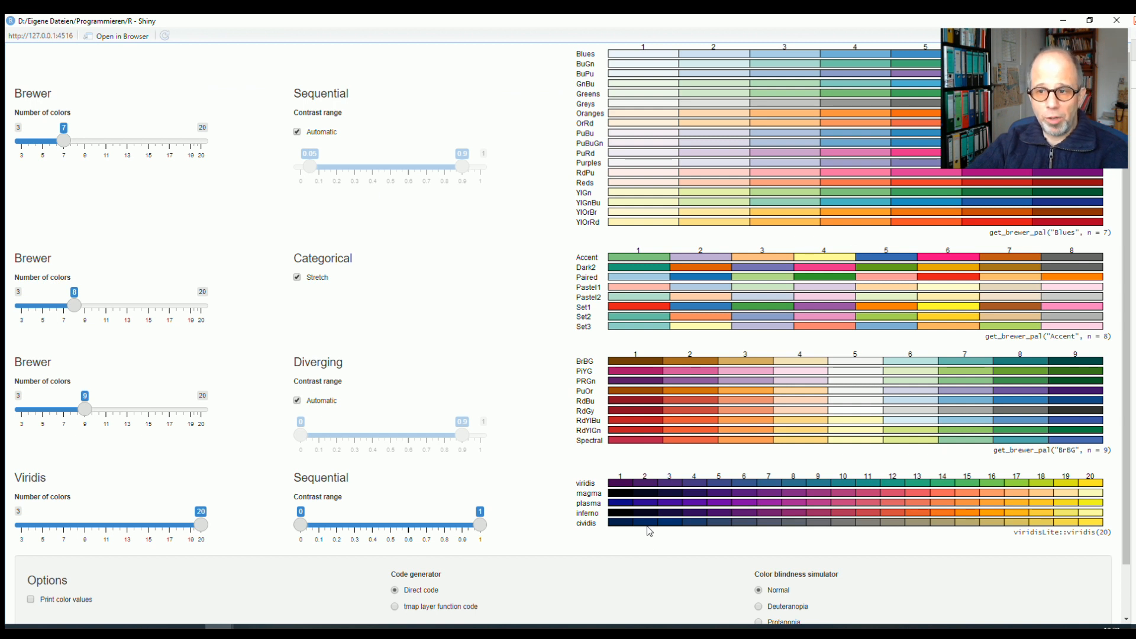
{"action": "mouse_move", "coordinate": [713, 105]}
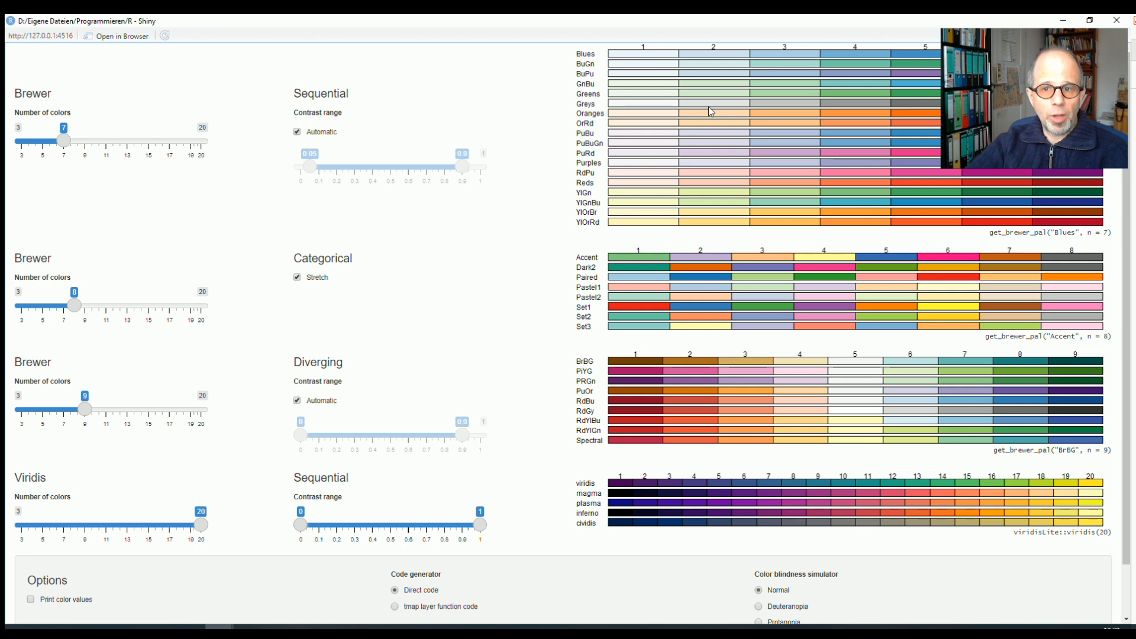
{"action": "mouse_move", "coordinate": [374, 148]}
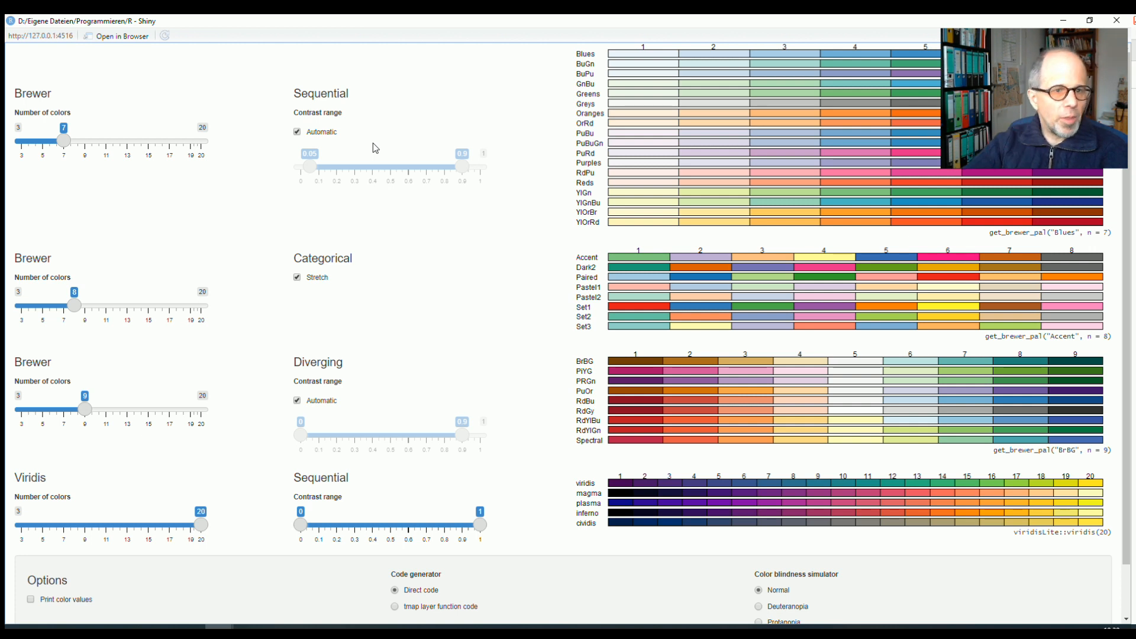
{"action": "mouse_move", "coordinate": [337, 368]}
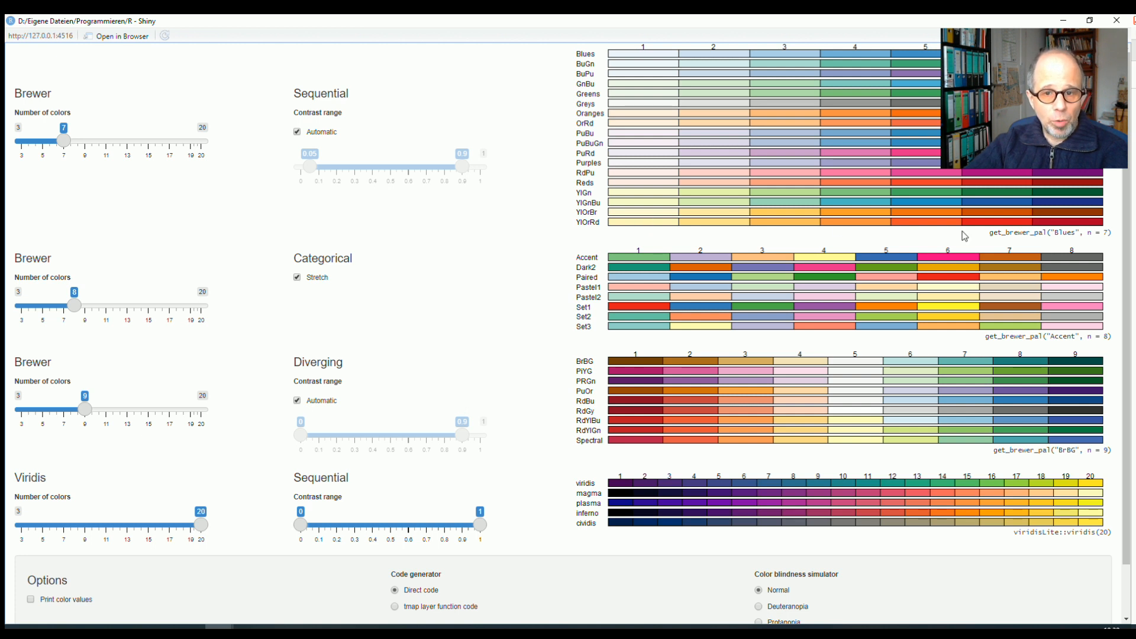
{"action": "mouse_move", "coordinate": [1033, 242]}
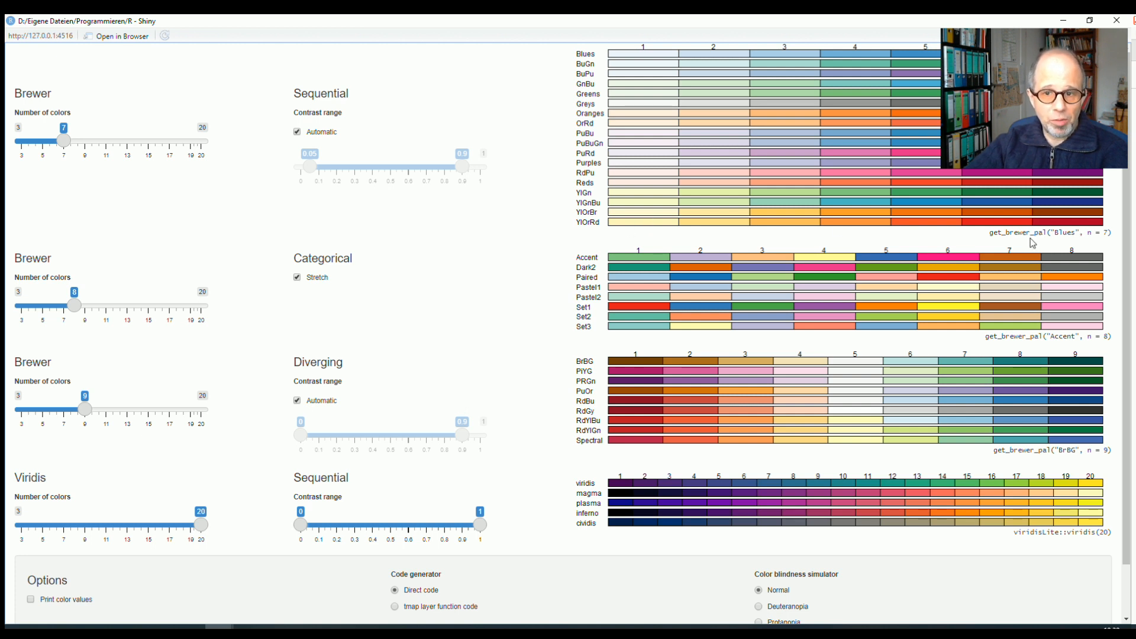
{"action": "mouse_move", "coordinate": [423, 172]}
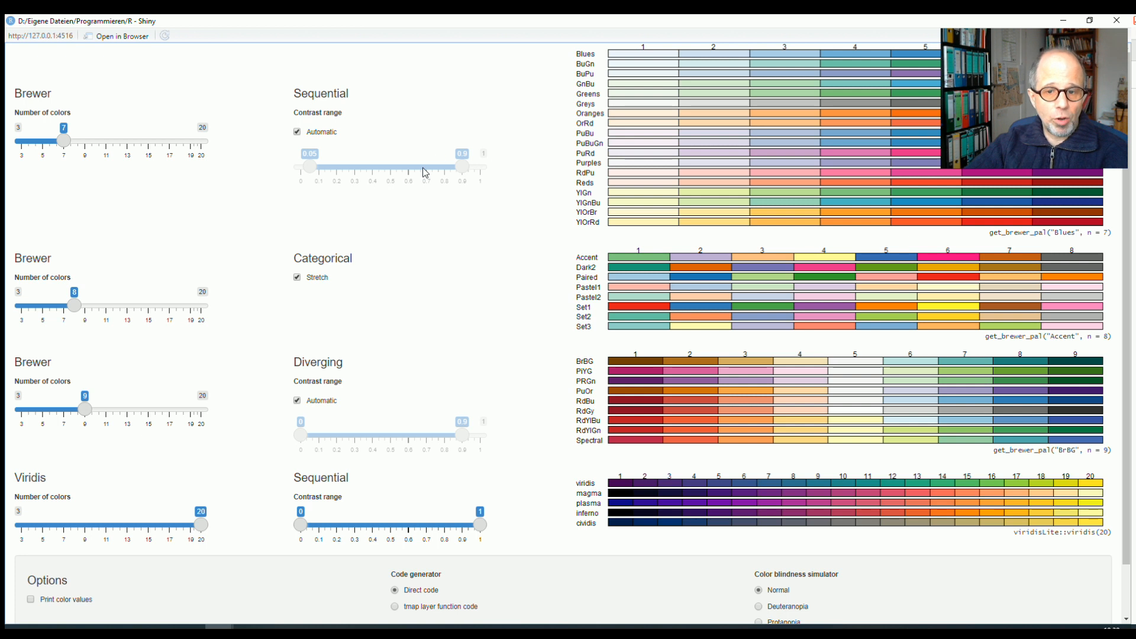
{"action": "mouse_move", "coordinate": [655, 251]}
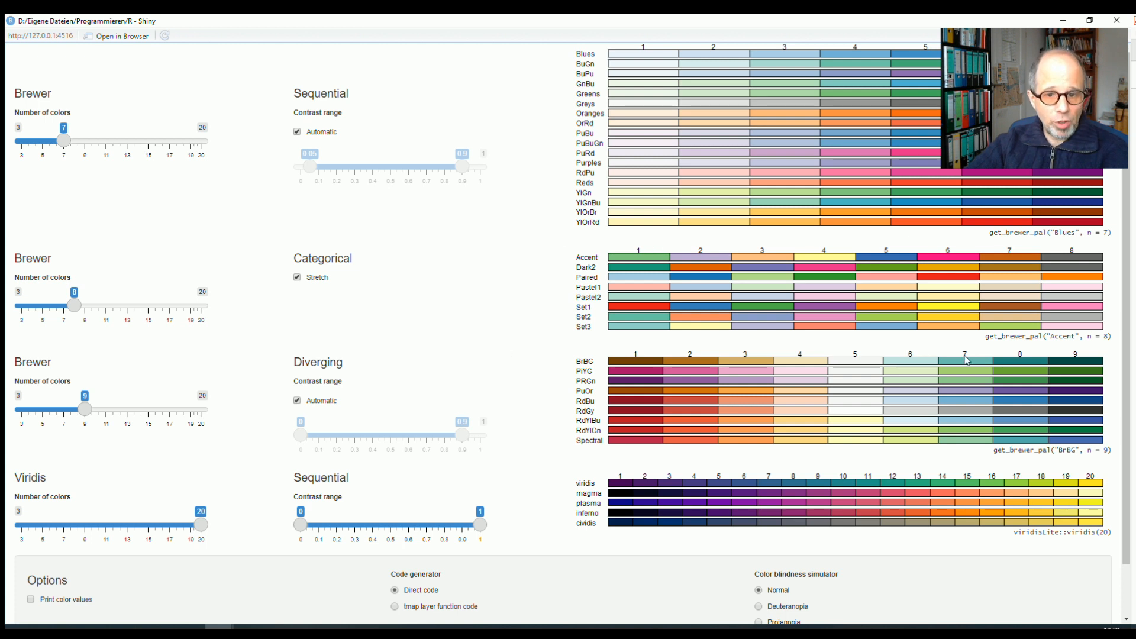
{"action": "mouse_move", "coordinate": [859, 364]}
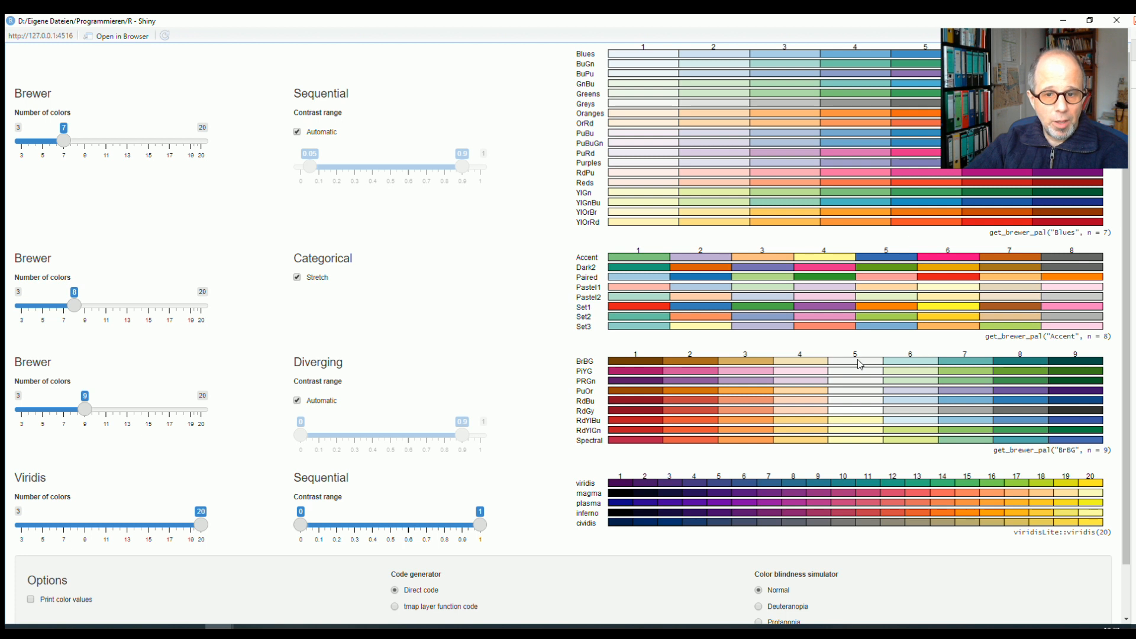
{"action": "mouse_move", "coordinate": [922, 364]}
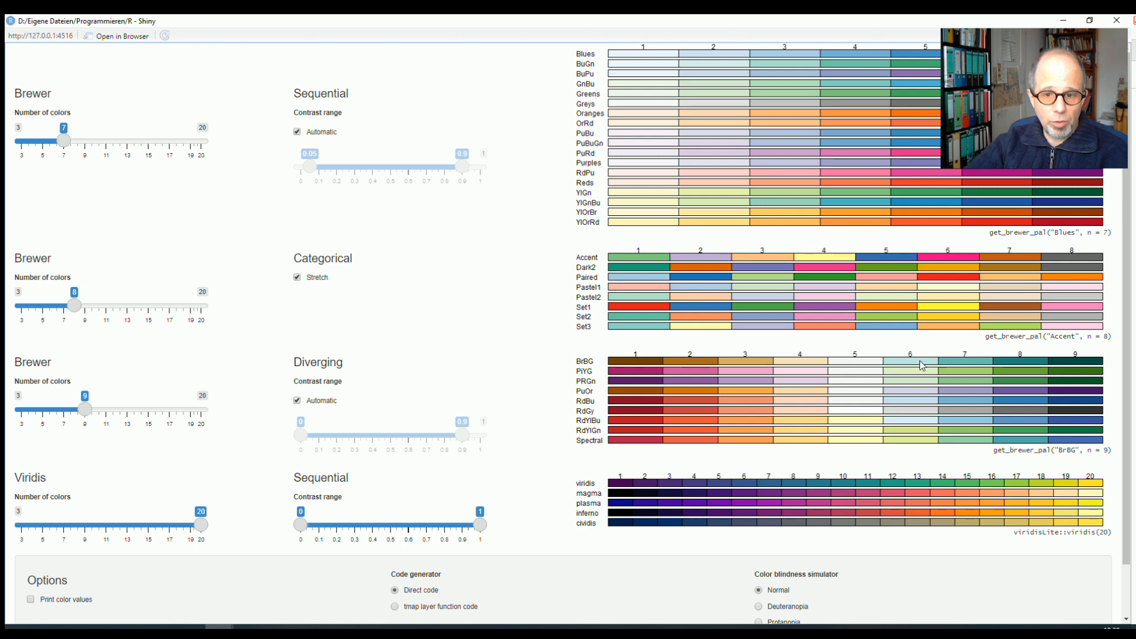
{"action": "mouse_move", "coordinate": [1083, 382]}
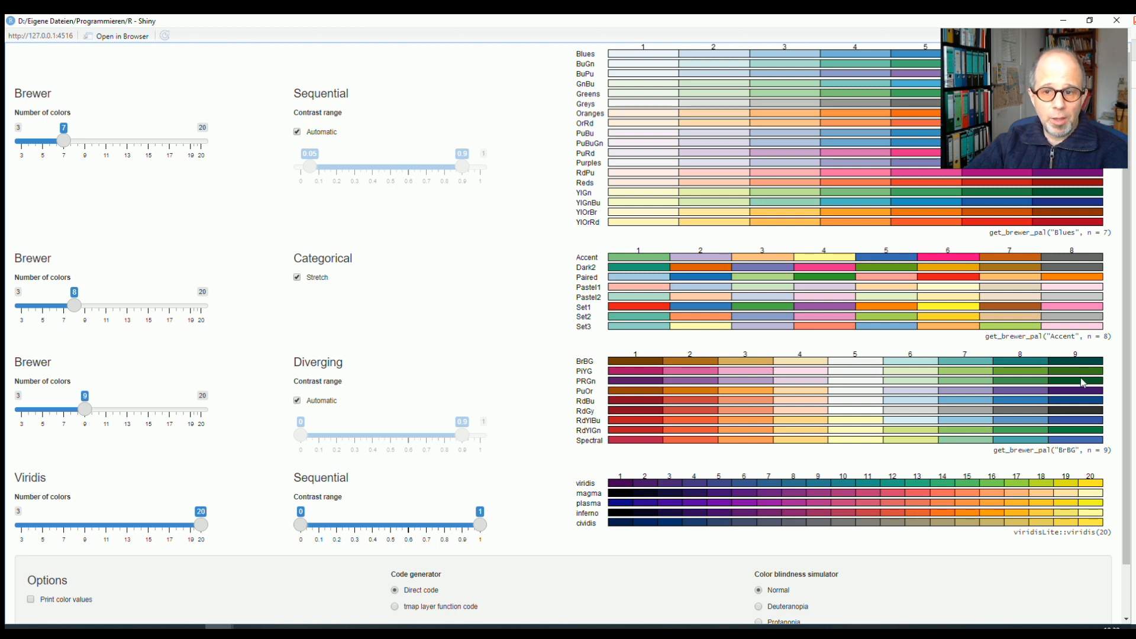
{"action": "mouse_move", "coordinate": [1078, 359]}
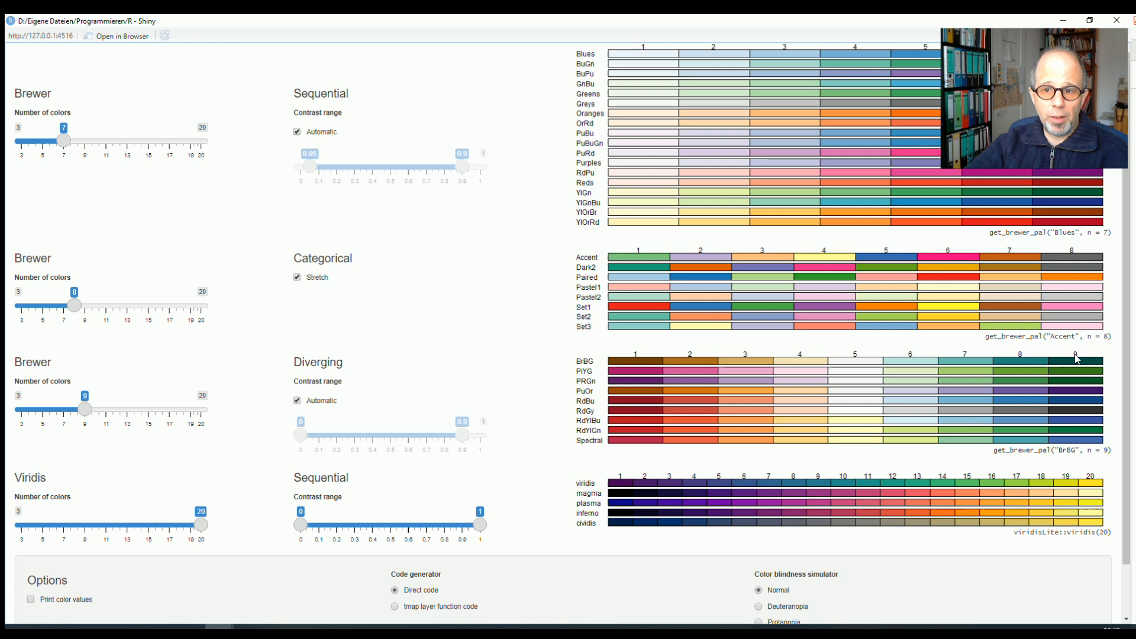
{"action": "mouse_move", "coordinate": [519, 312]}
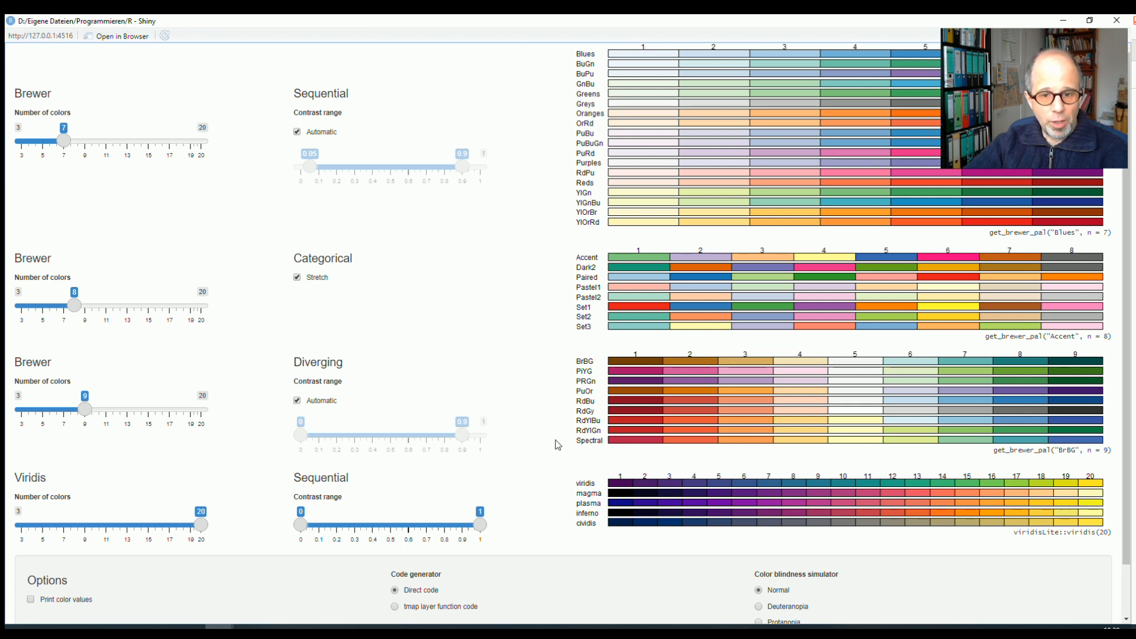
{"action": "mouse_move", "coordinate": [594, 413]}
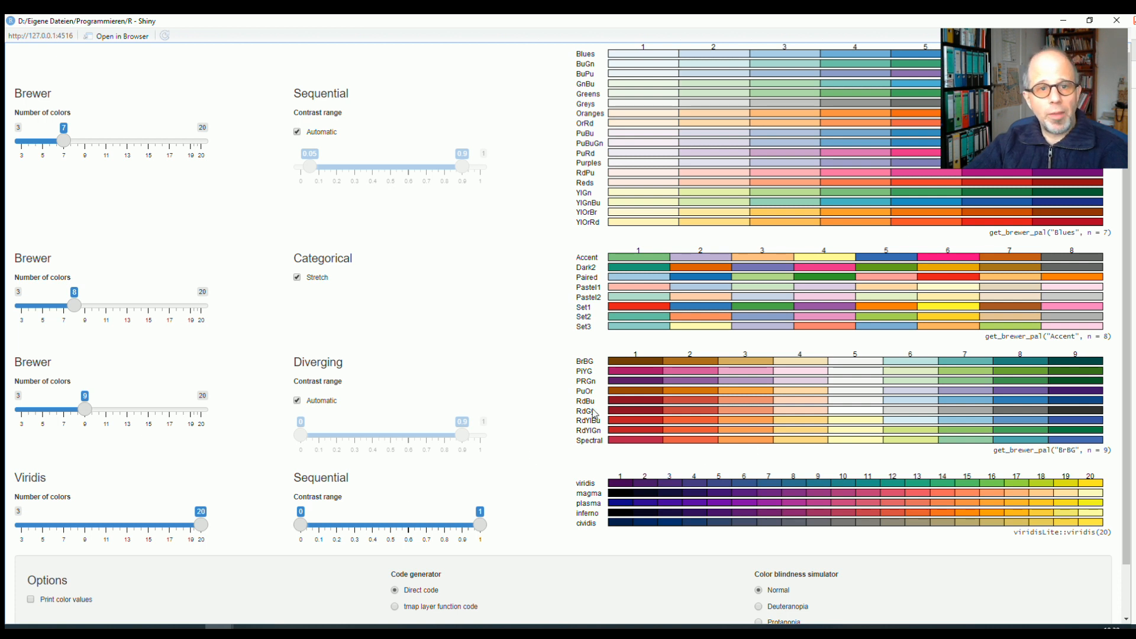
{"action": "mouse_move", "coordinate": [990, 237]}
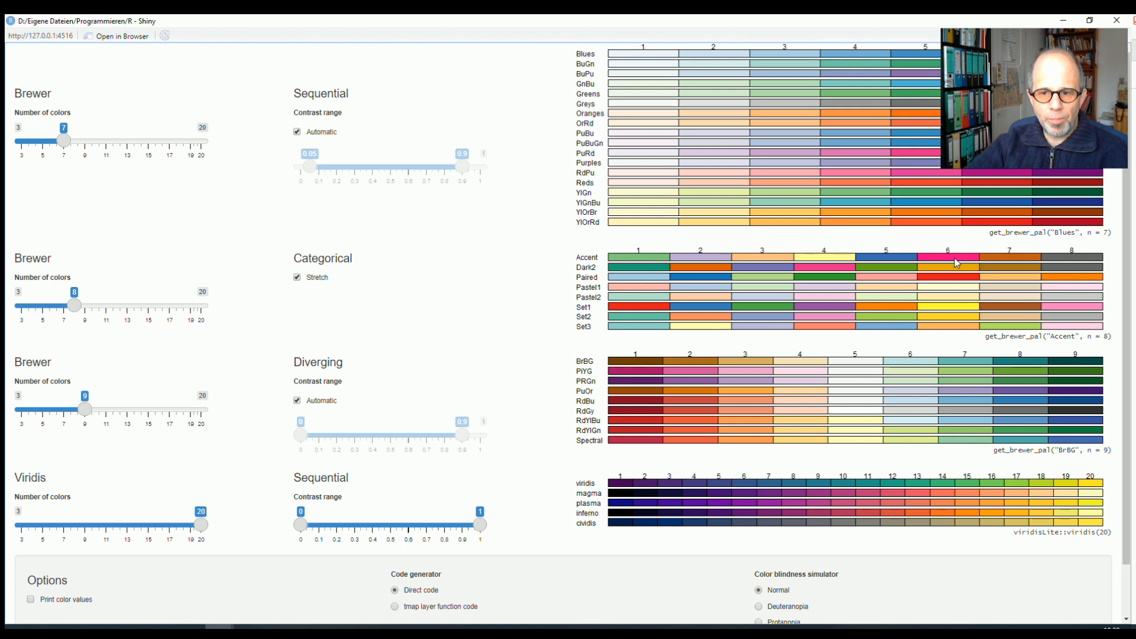
{"action": "mouse_move", "coordinate": [1032, 543]}
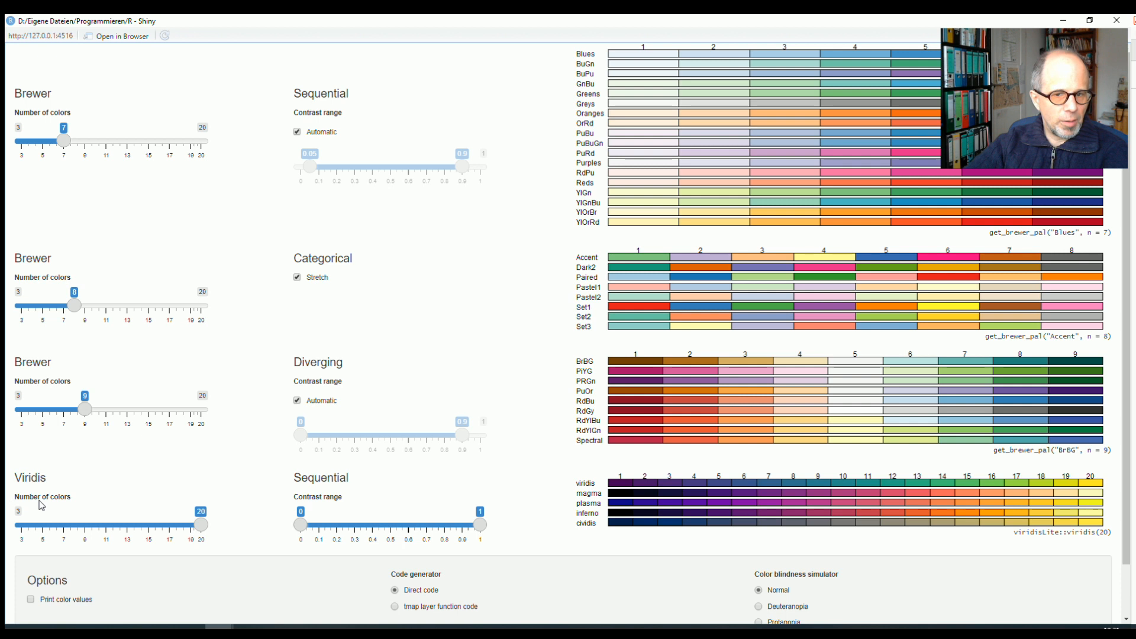
{"action": "left_click", "coordinate": [30, 600]}
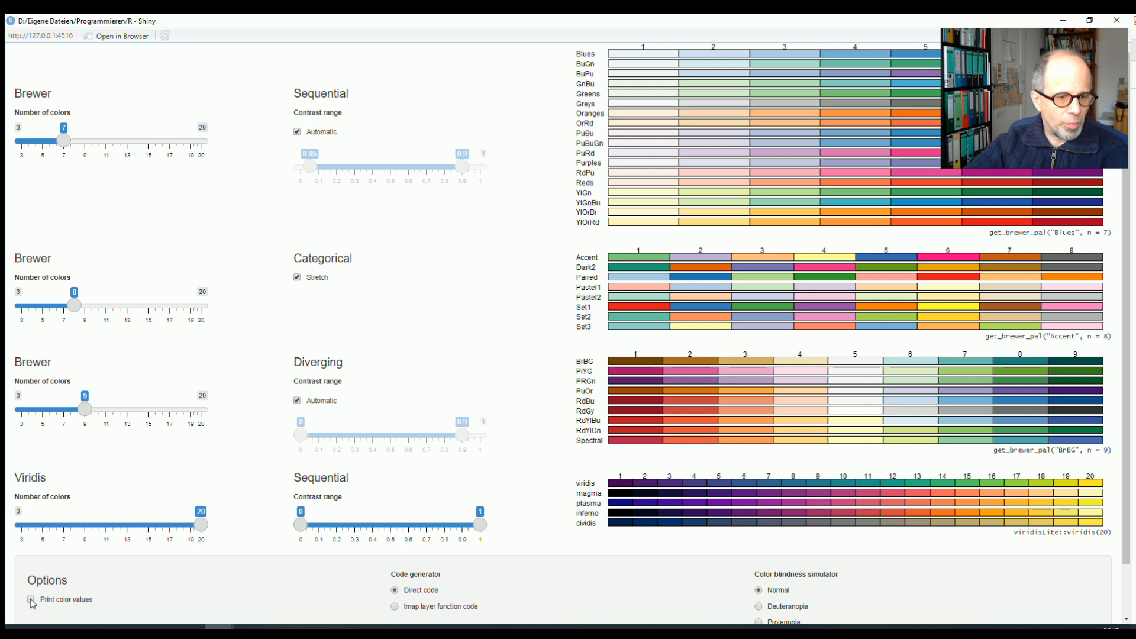
{"action": "left_click", "coordinate": [30, 602]}
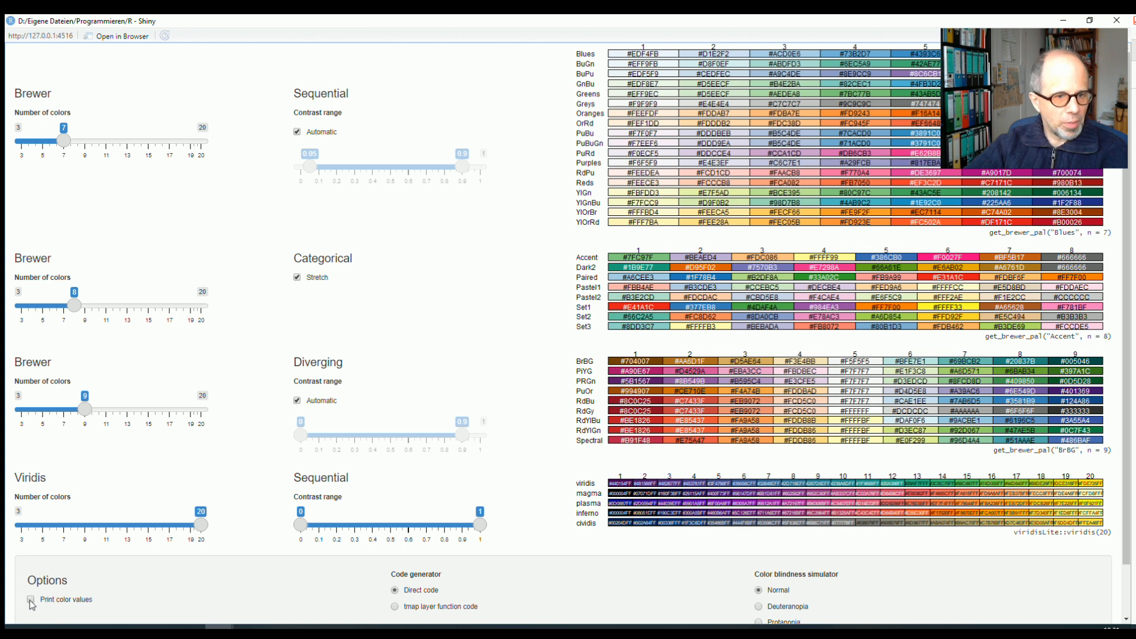
{"action": "left_click", "coordinate": [30, 599]}
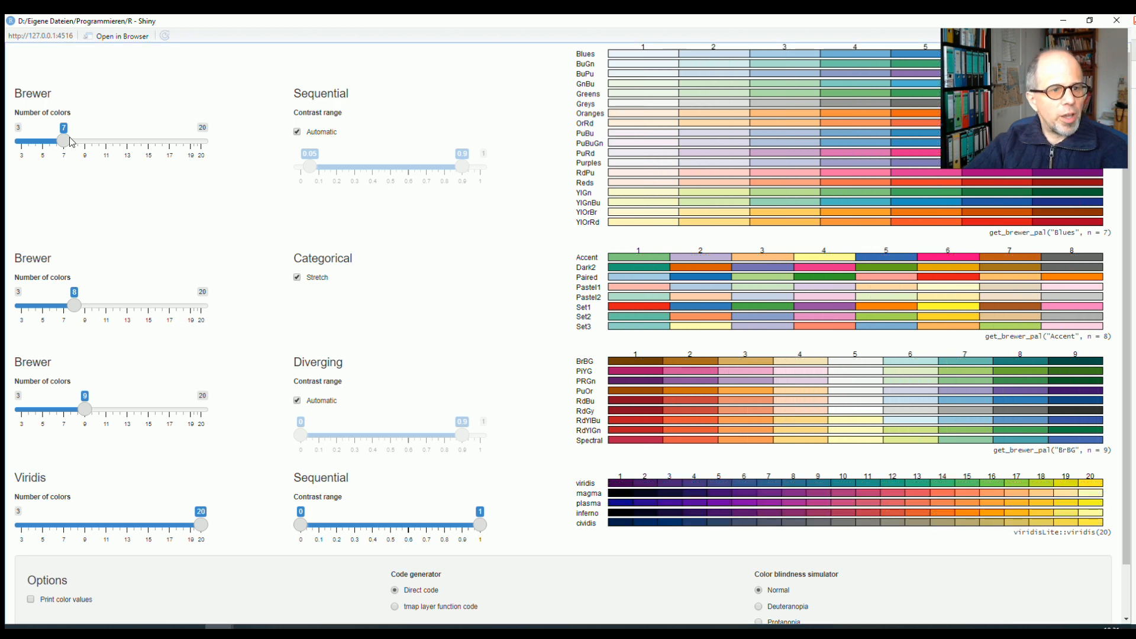
- Show sequential Brewer palettes with 9 colours, after trying 12 and 16
{"action": "left_click_drag", "start_coordinate": [62, 141], "coordinate": [113, 142]}
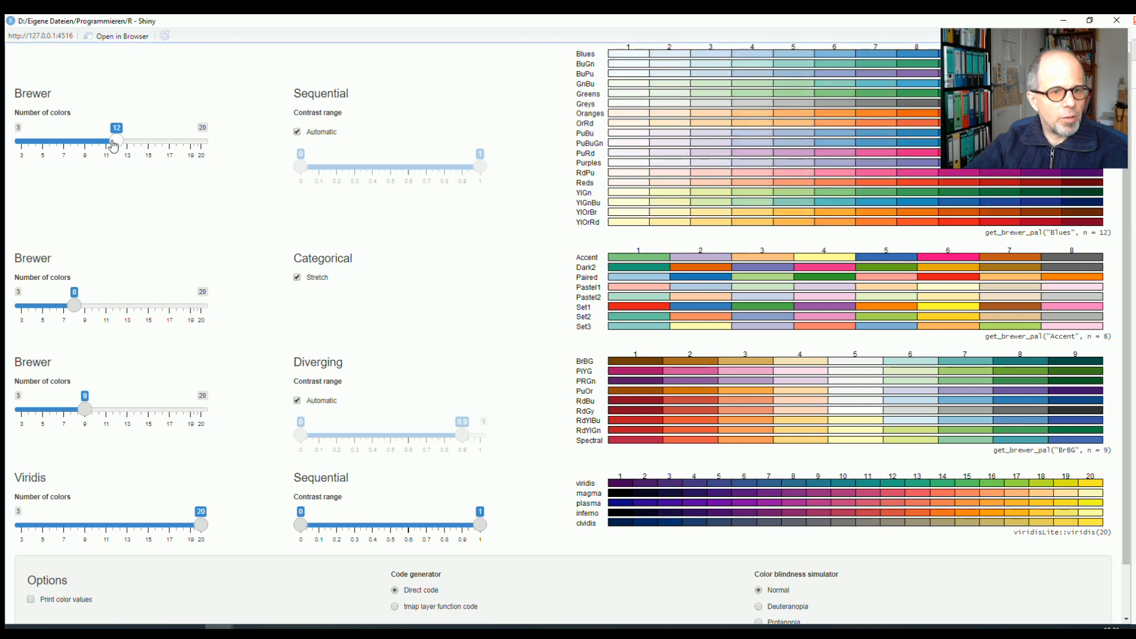
{"action": "left_click_drag", "start_coordinate": [116, 141], "coordinate": [148, 142]}
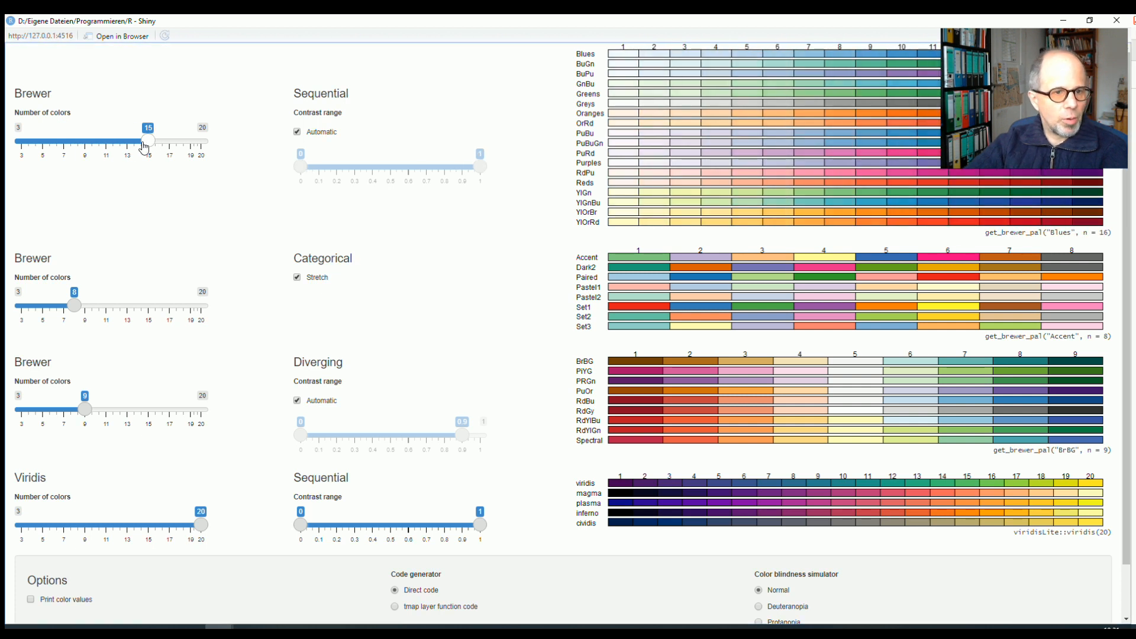
{"action": "left_click_drag", "start_coordinate": [148, 140], "coordinate": [85, 139]}
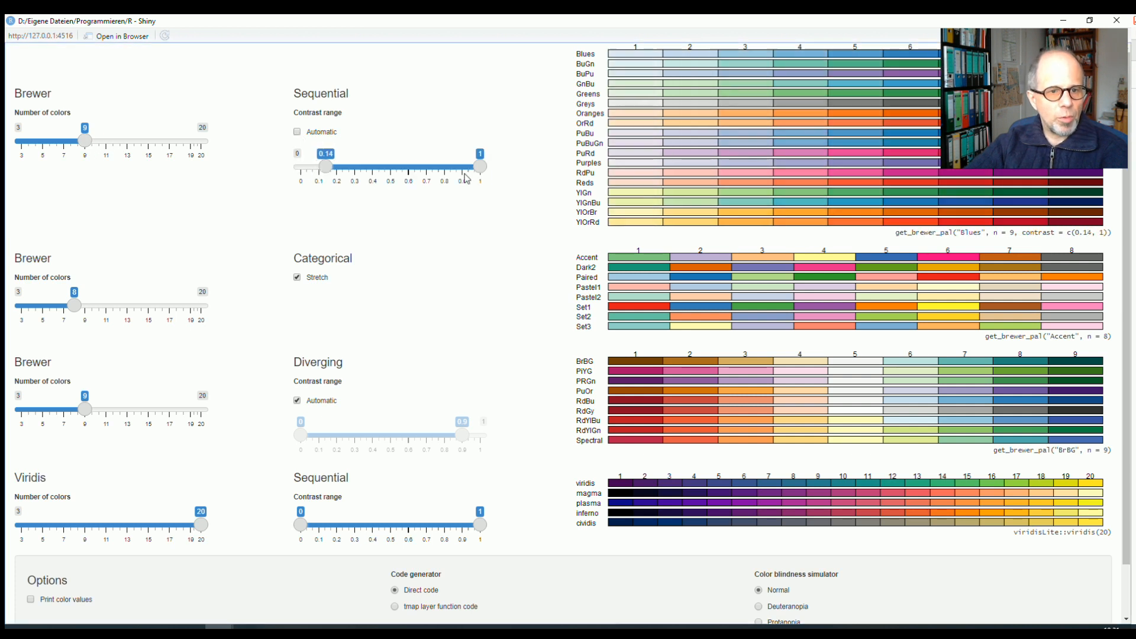
- Try contrast upper ends 0.88 and 0.96, restore automatic contrast, and stretch categorical palettes to 15 colours
{"action": "left_click_drag", "start_coordinate": [481, 167], "coordinate": [460, 167]}
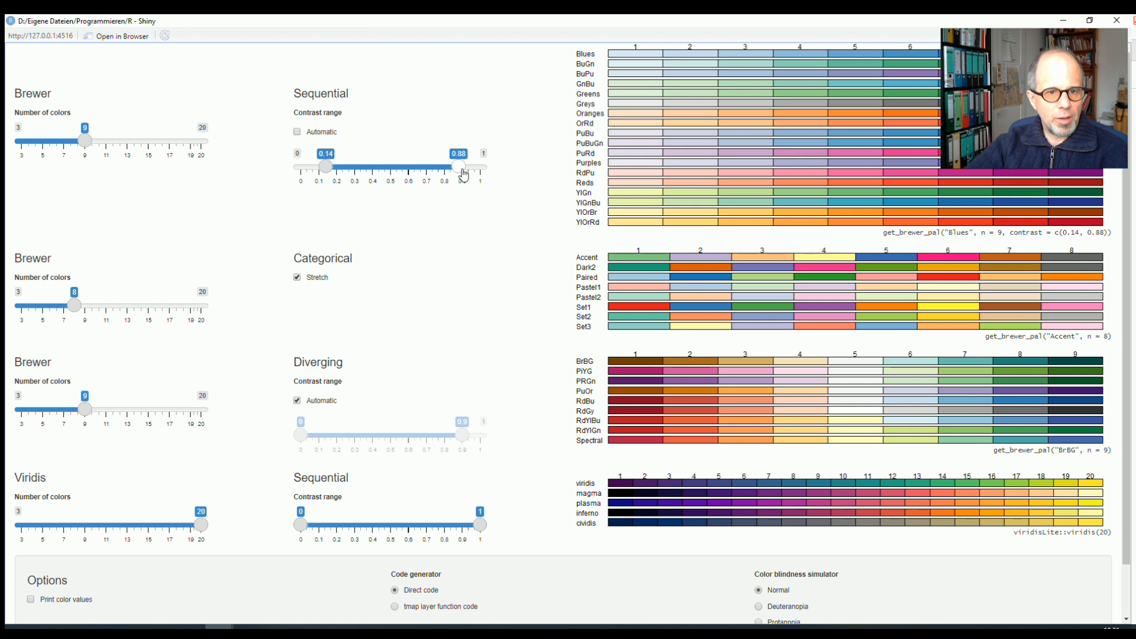
{"action": "left_click_drag", "start_coordinate": [458, 167], "coordinate": [477, 168]}
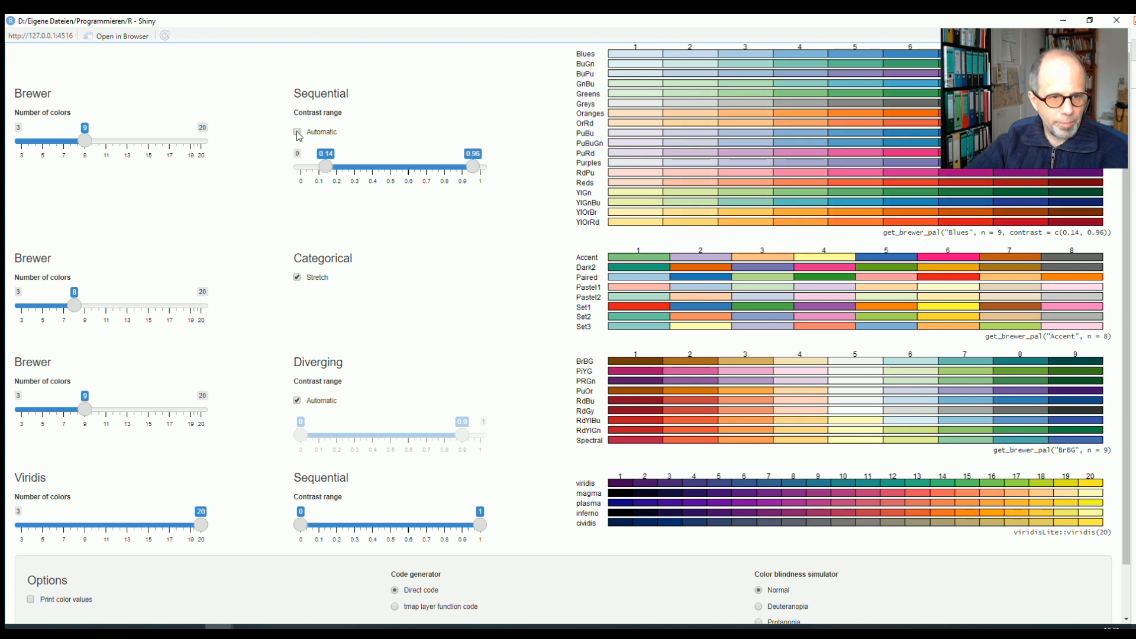
{"action": "left_click", "coordinate": [297, 131]}
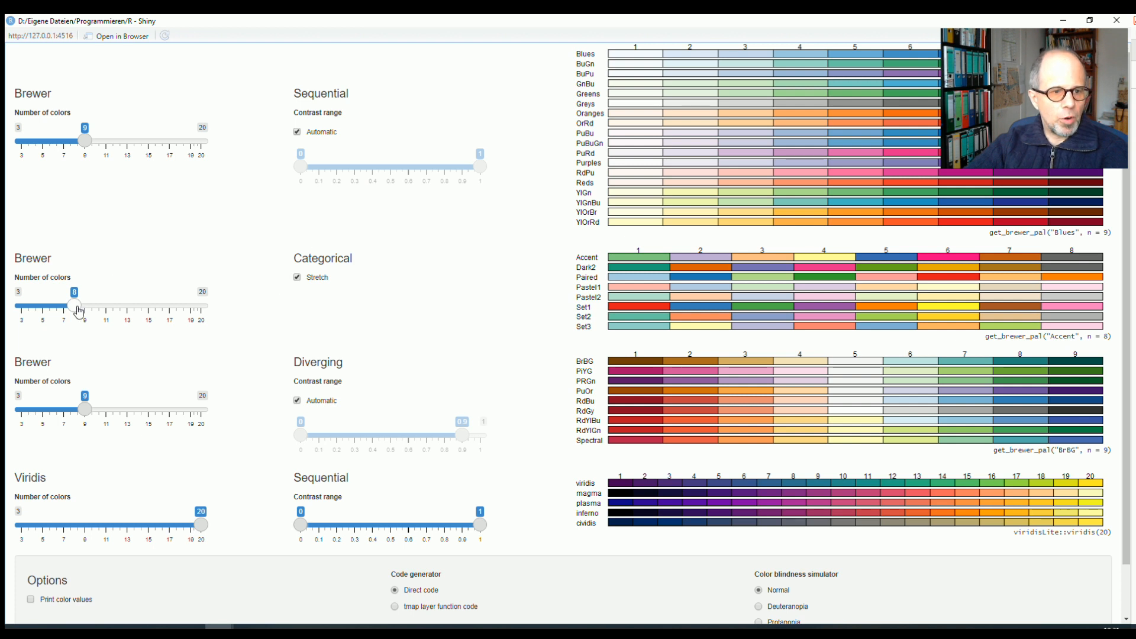
{"action": "left_click_drag", "start_coordinate": [74, 306], "coordinate": [148, 306]}
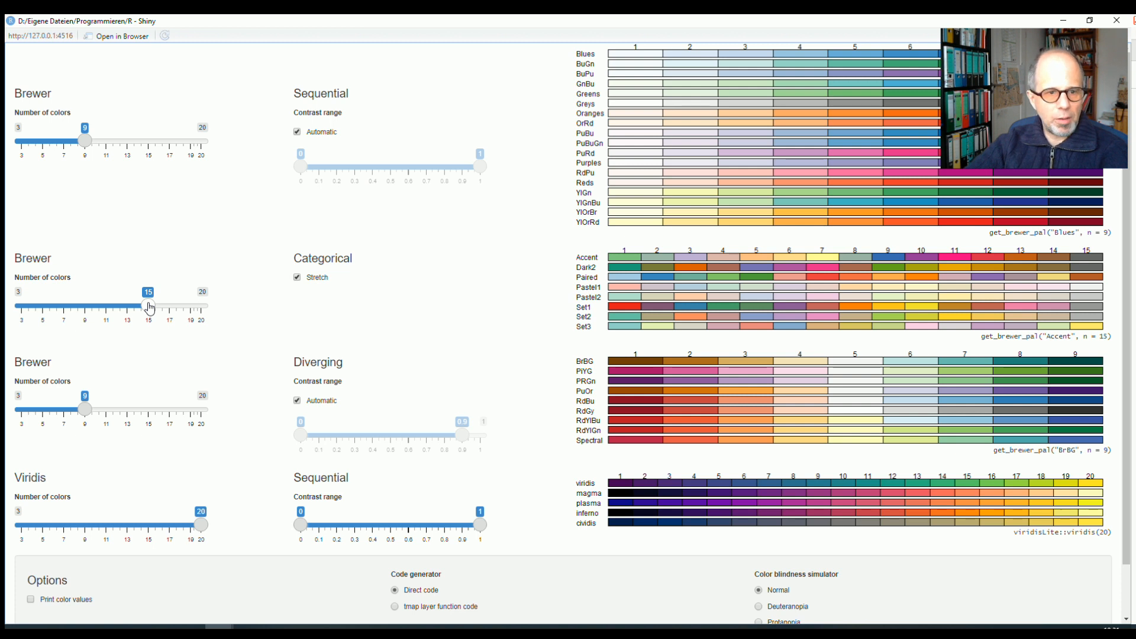
{"action": "left_click", "coordinate": [297, 277]}
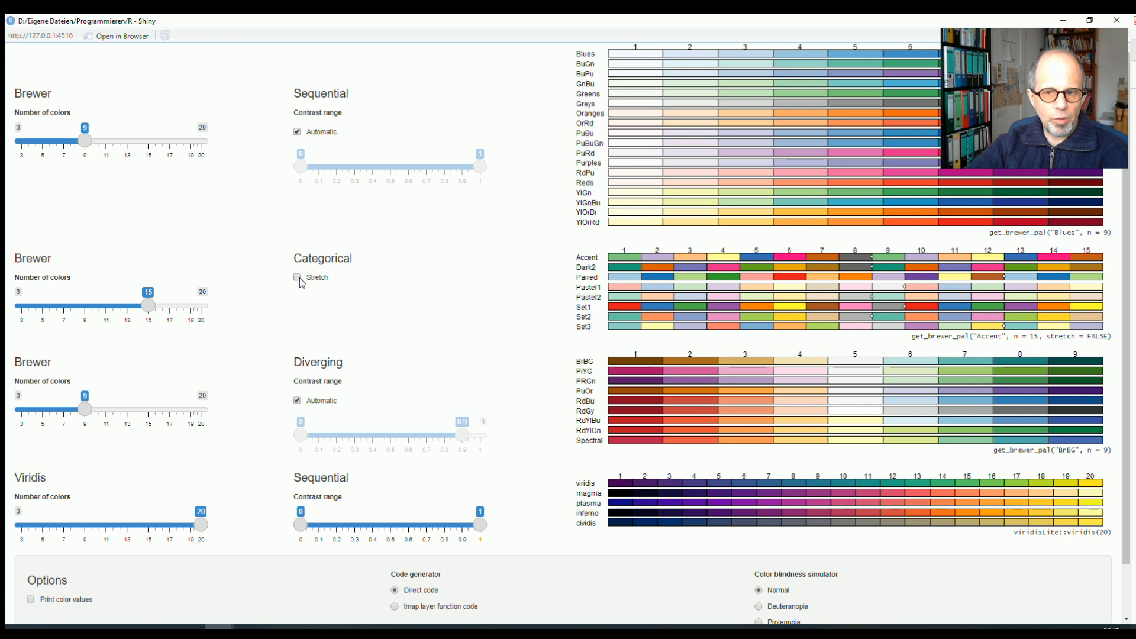
{"action": "left_click", "coordinate": [297, 277]}
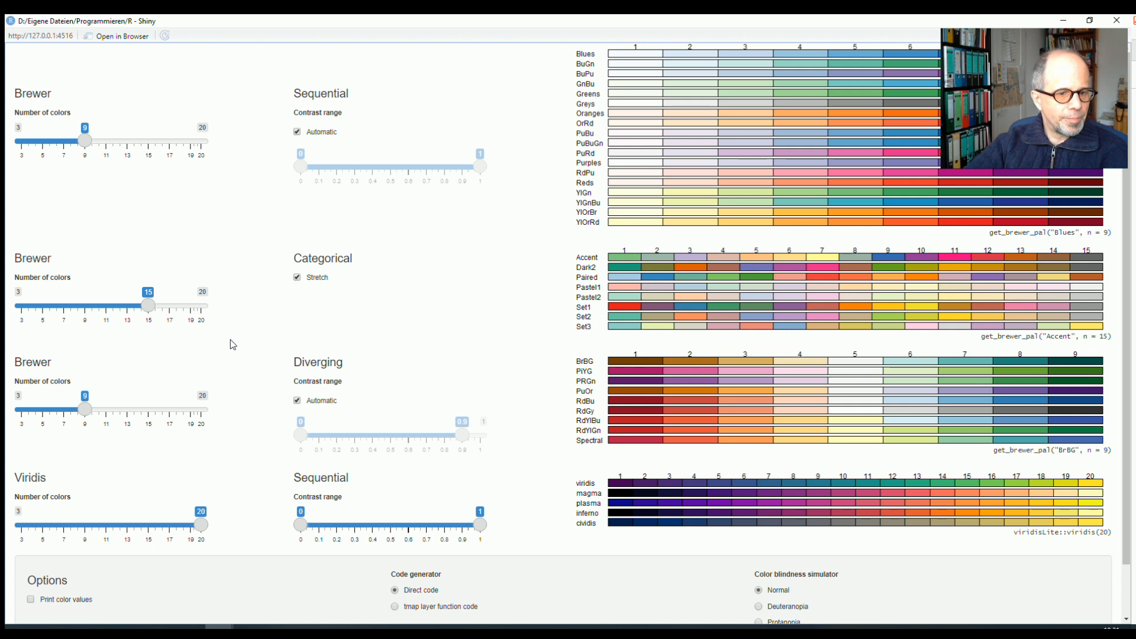
{"action": "scroll", "scroll_direction": "down", "scroll_amount": 3}
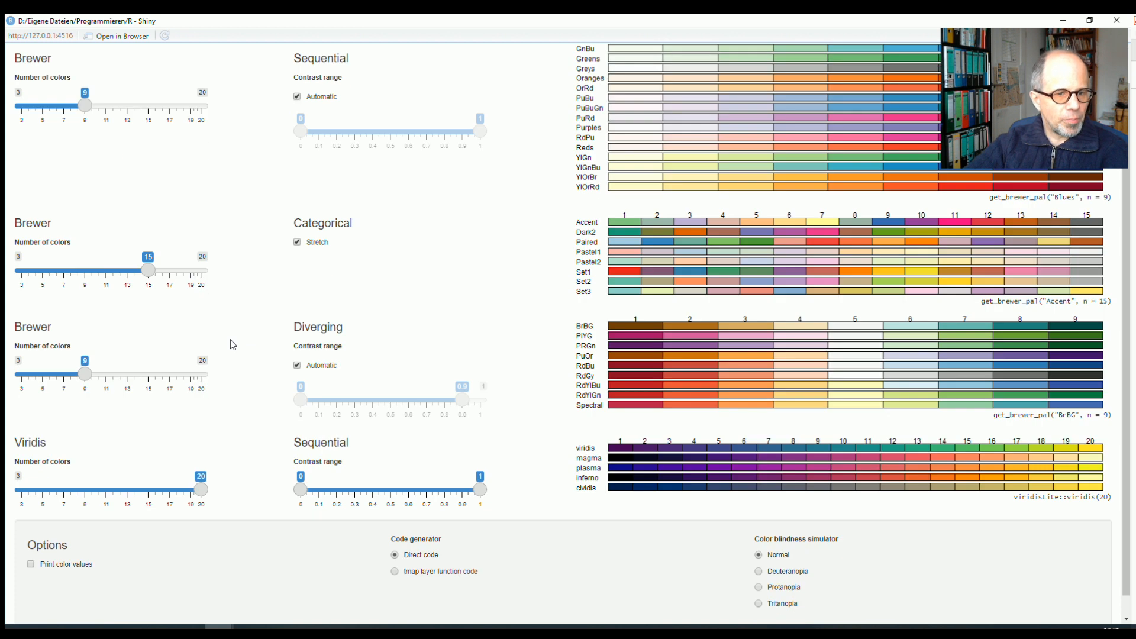
{"action": "scroll", "scroll_direction": "down", "scroll_amount": 3}
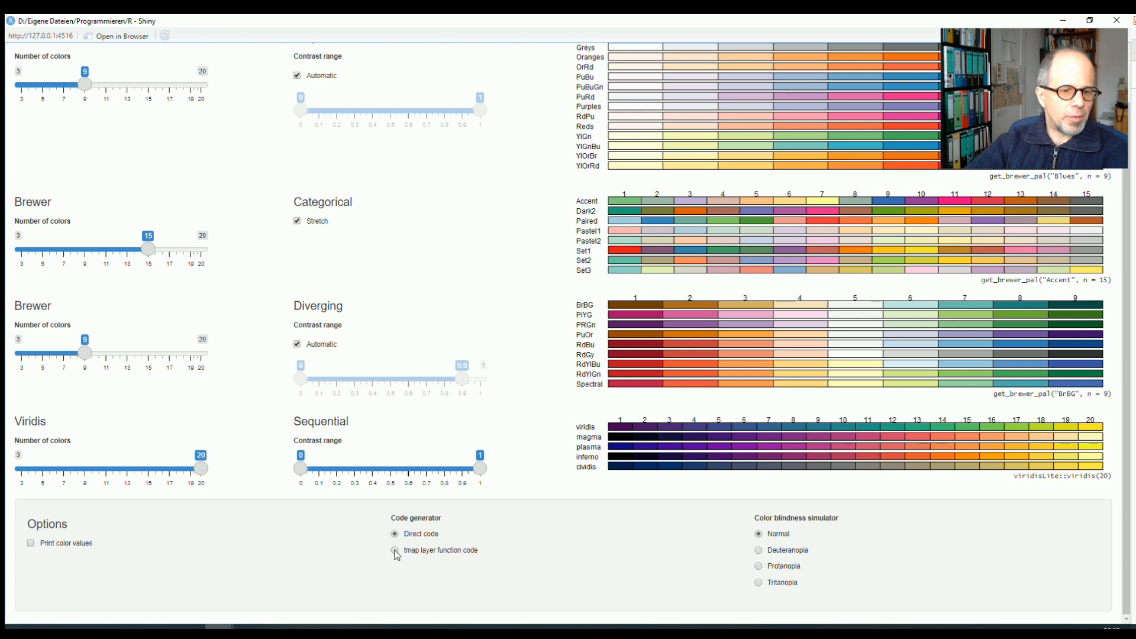
{"action": "left_click", "coordinate": [394, 551]}
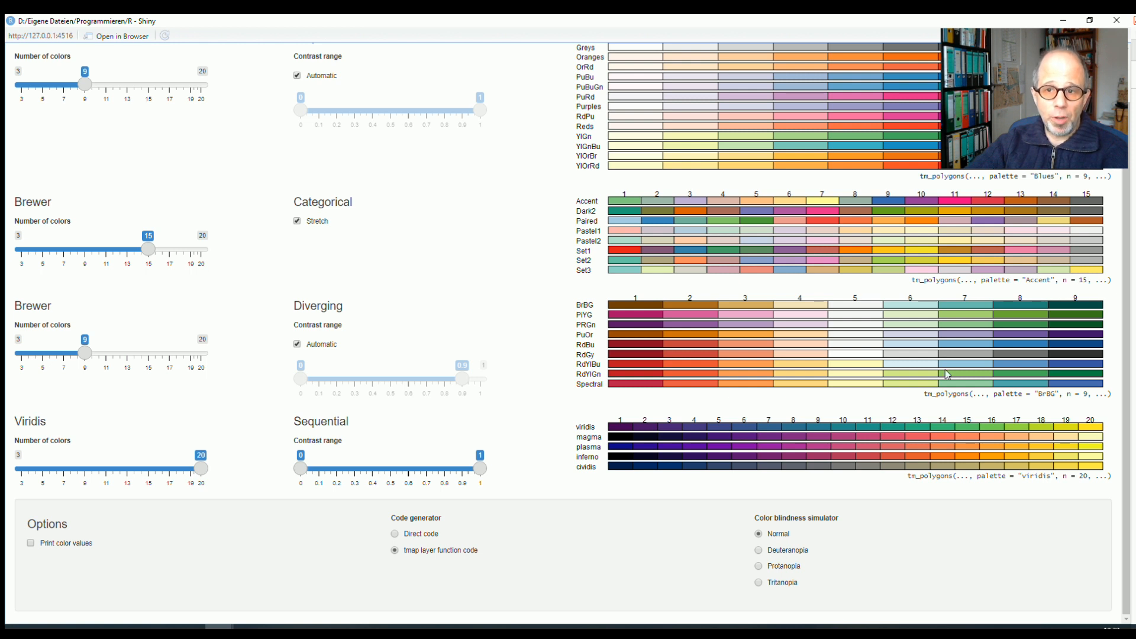
{"action": "mouse_move", "coordinate": [416, 531]}
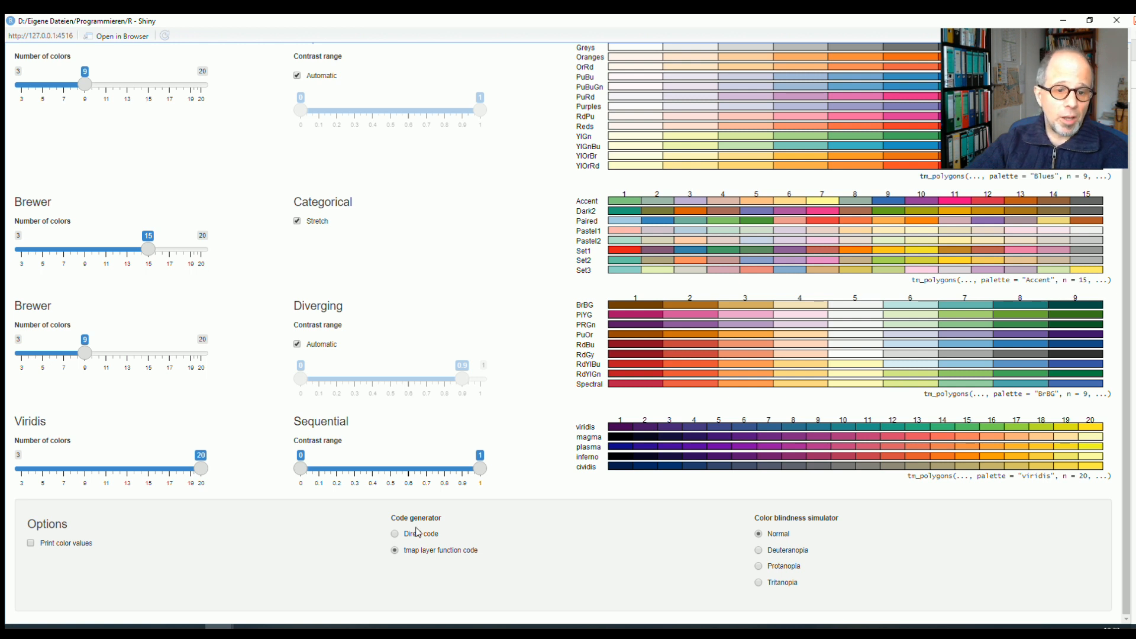
{"action": "left_click", "coordinate": [395, 533]}
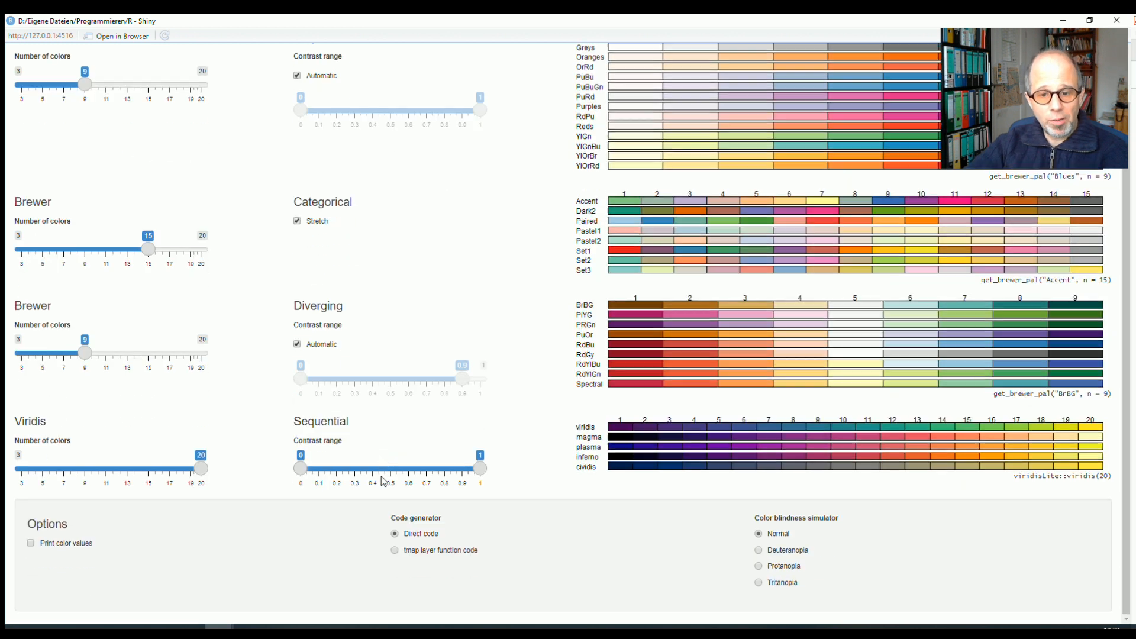
{"action": "mouse_move", "coordinate": [867, 569]}
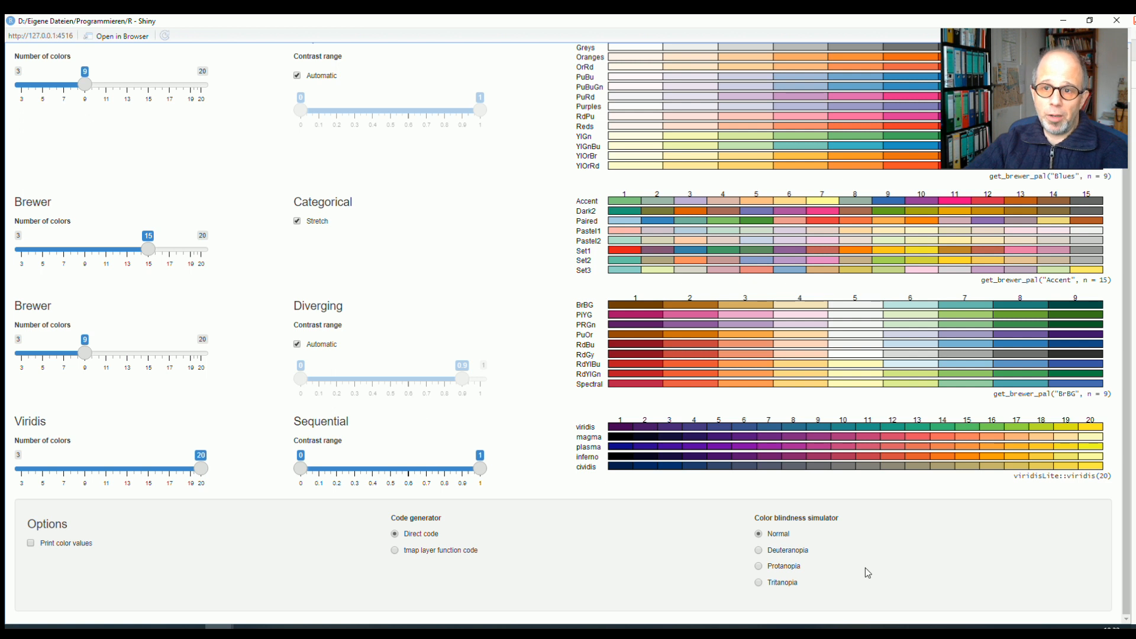
{"action": "scroll", "scroll_direction": "down", "scroll_amount": 3}
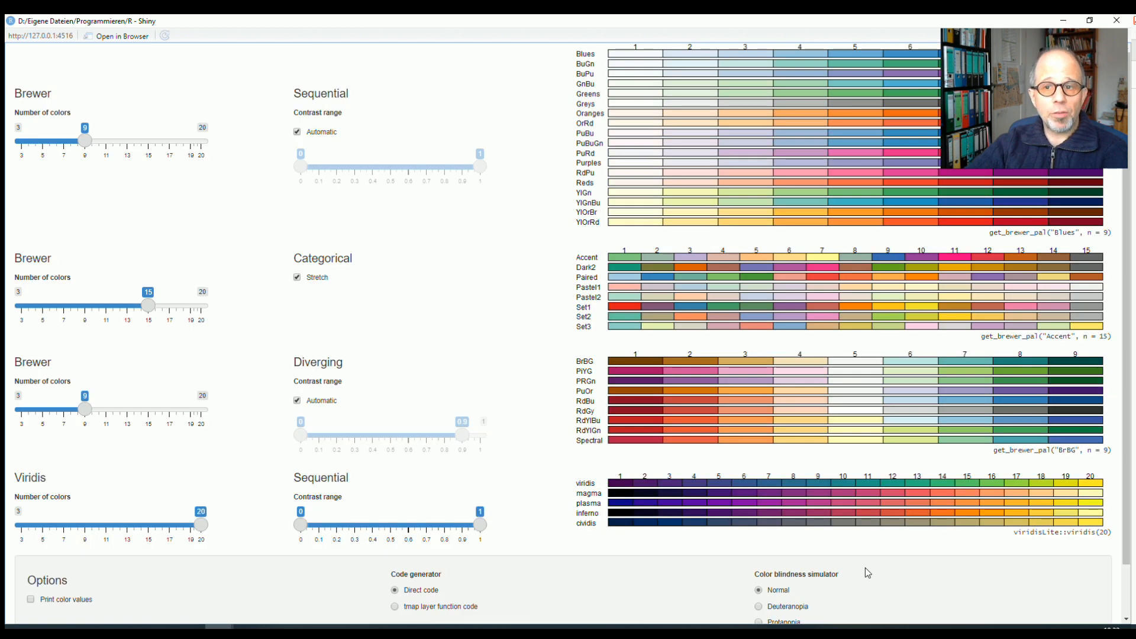
{"action": "scroll", "scroll_direction": "down", "scroll_amount": 3}
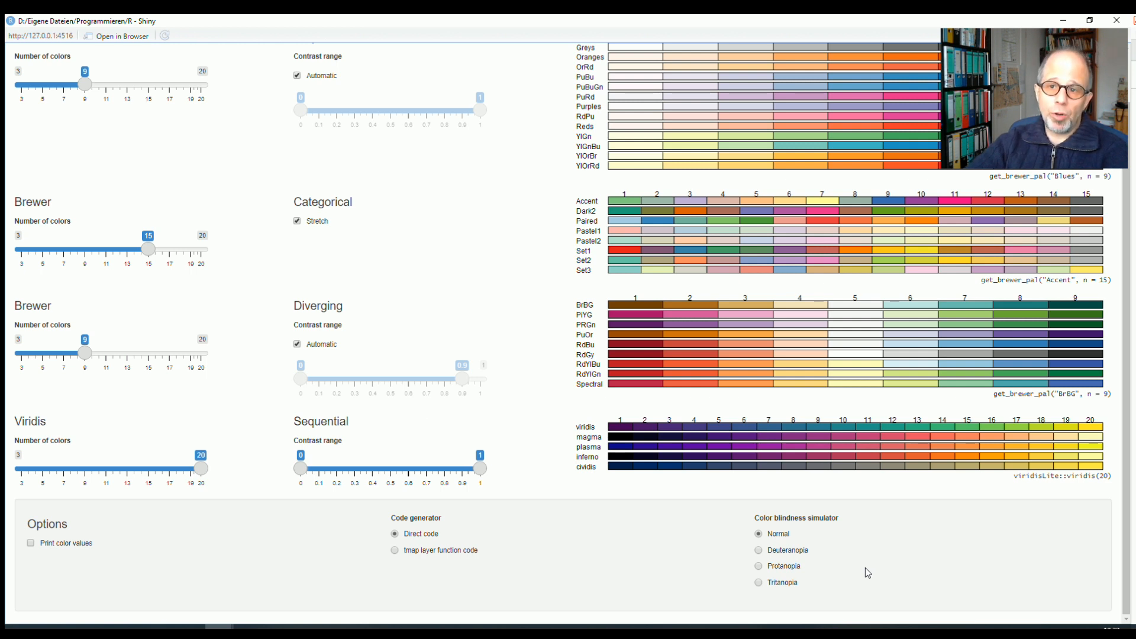
{"action": "mouse_move", "coordinate": [829, 558]}
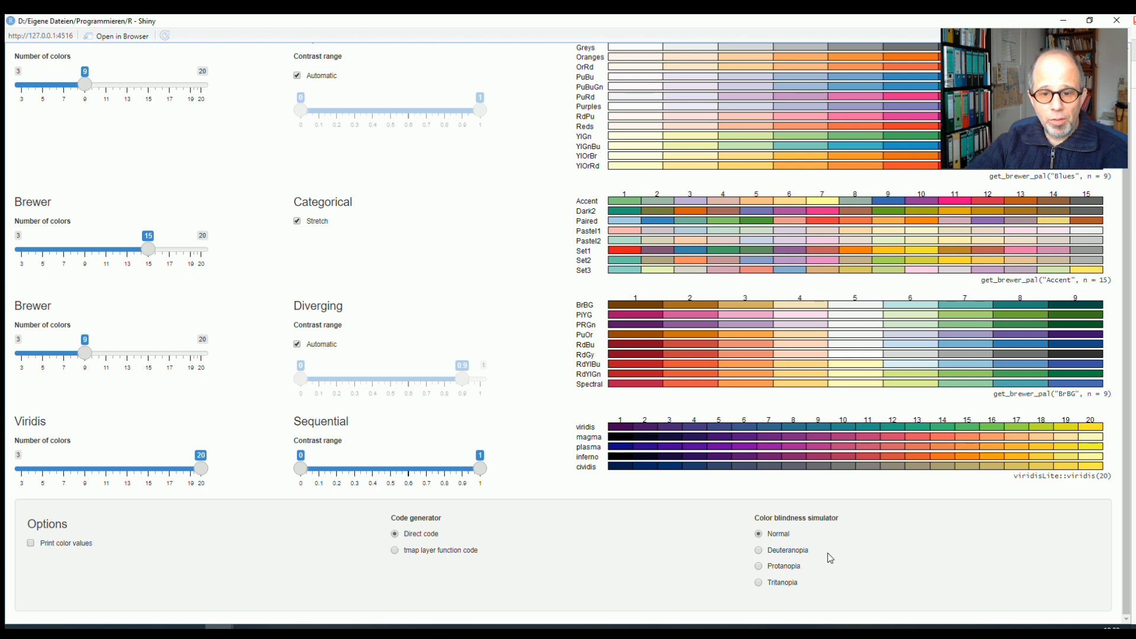
{"action": "left_click", "coordinate": [758, 551]}
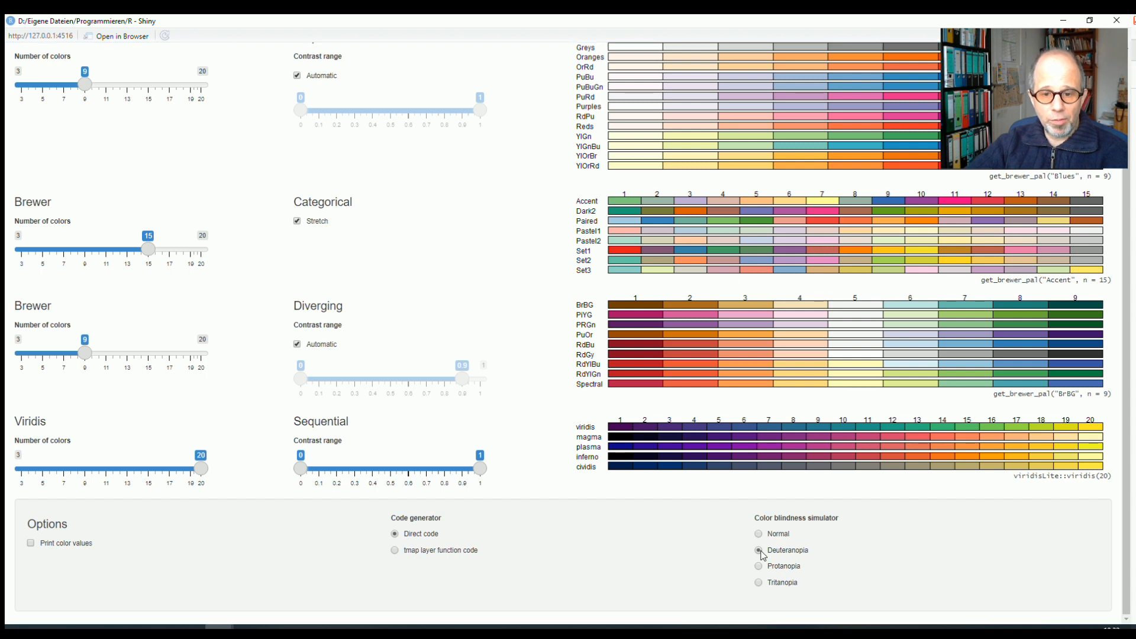
{"action": "left_click", "coordinate": [758, 566]}
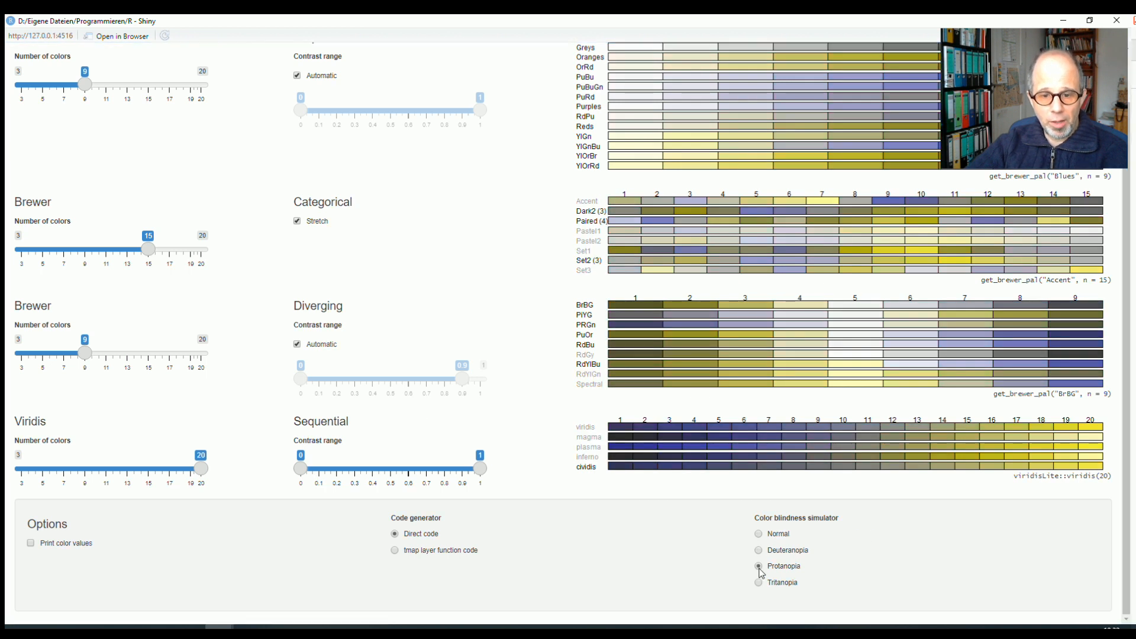
{"action": "left_click", "coordinate": [758, 583]}
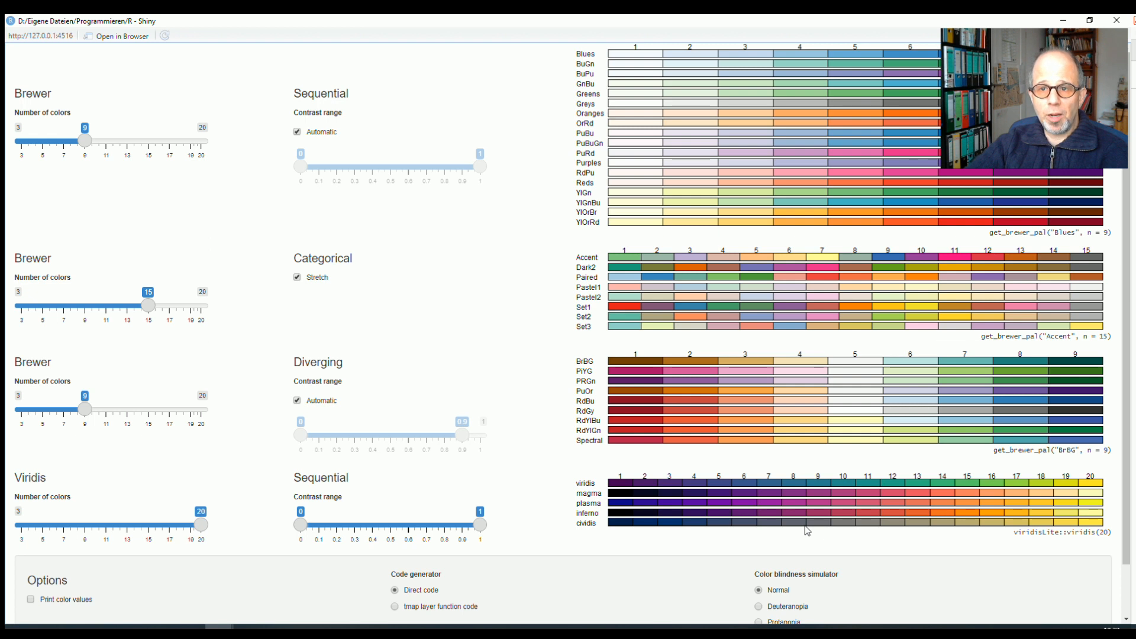
{"action": "scroll", "scroll_direction": "down", "scroll_amount": 3}
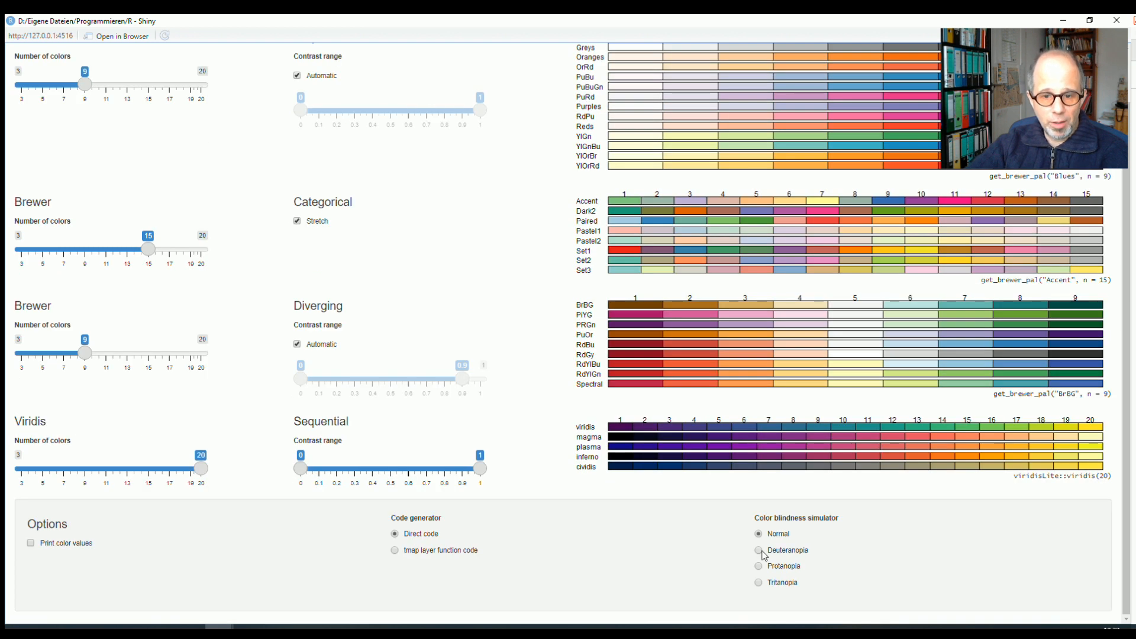
{"action": "left_click", "coordinate": [759, 550]}
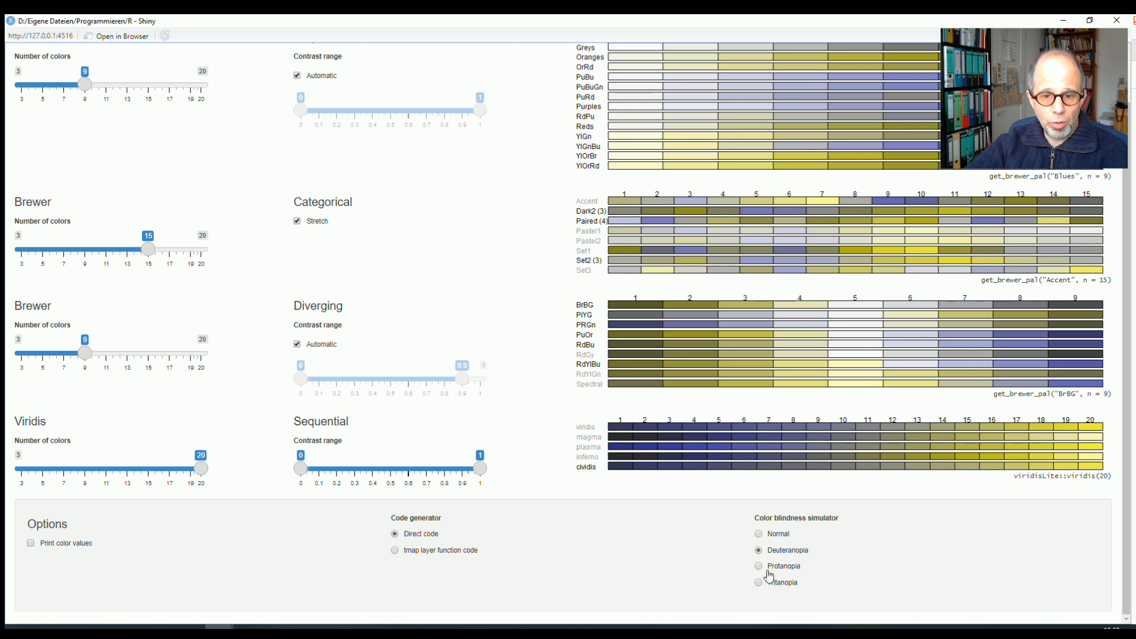
{"action": "left_click", "coordinate": [758, 582]}
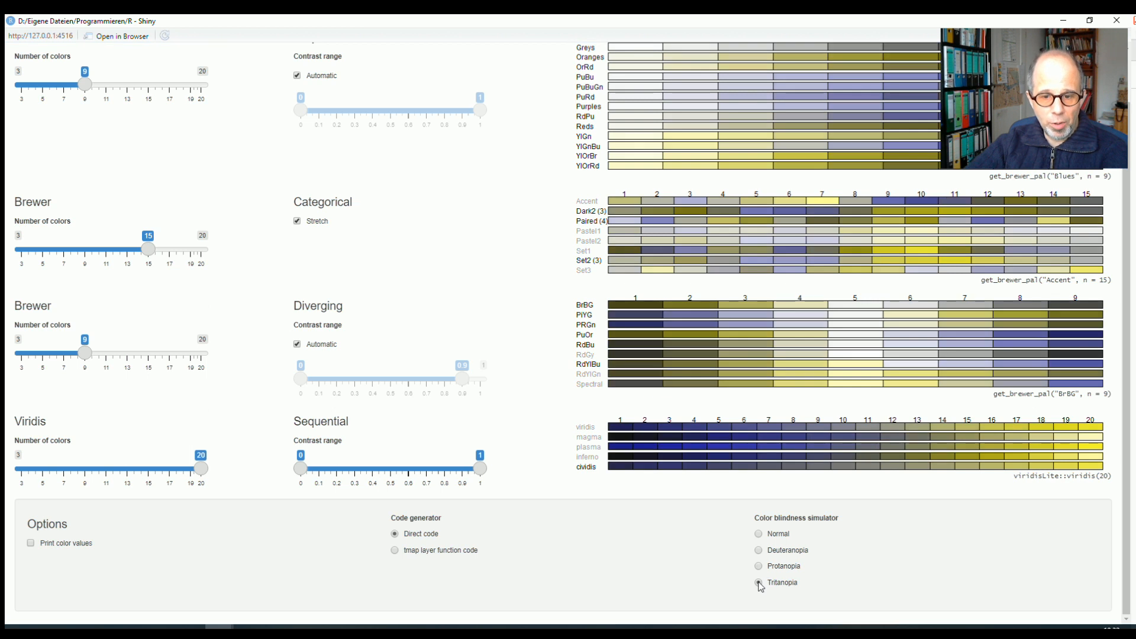
{"action": "left_click", "coordinate": [758, 549]}
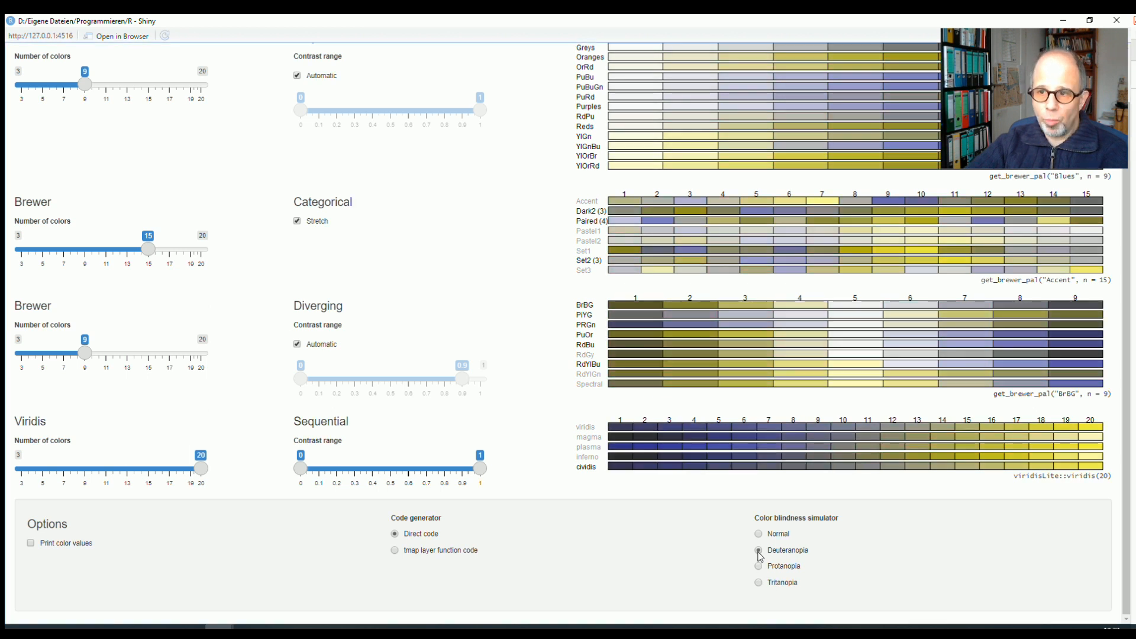
{"action": "left_click", "coordinate": [758, 566]}
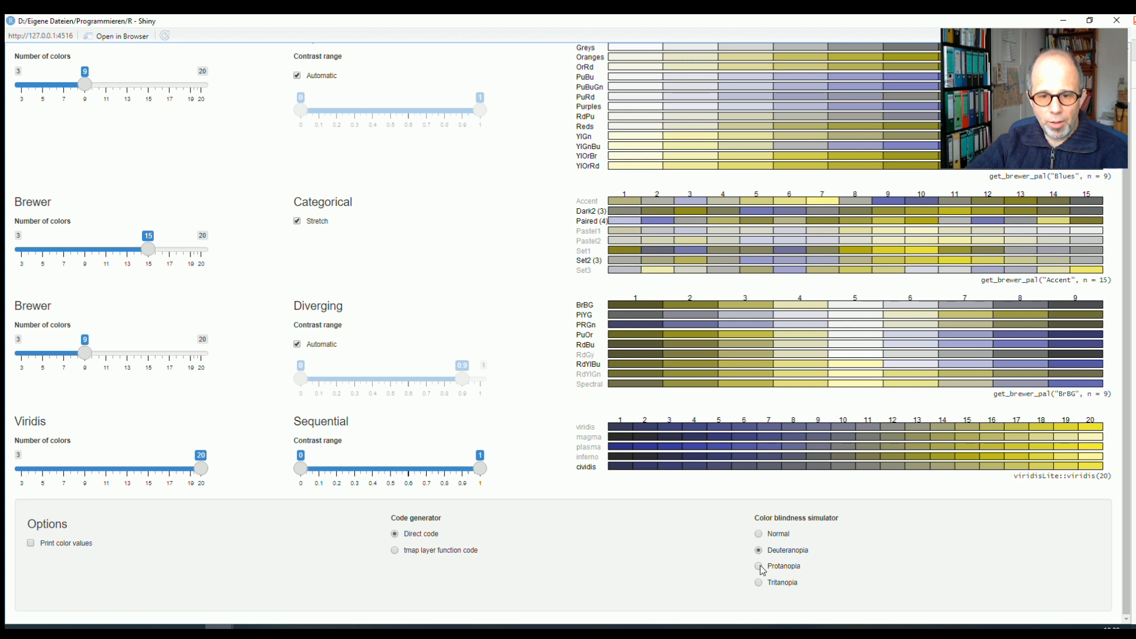
{"action": "left_click", "coordinate": [758, 566]}
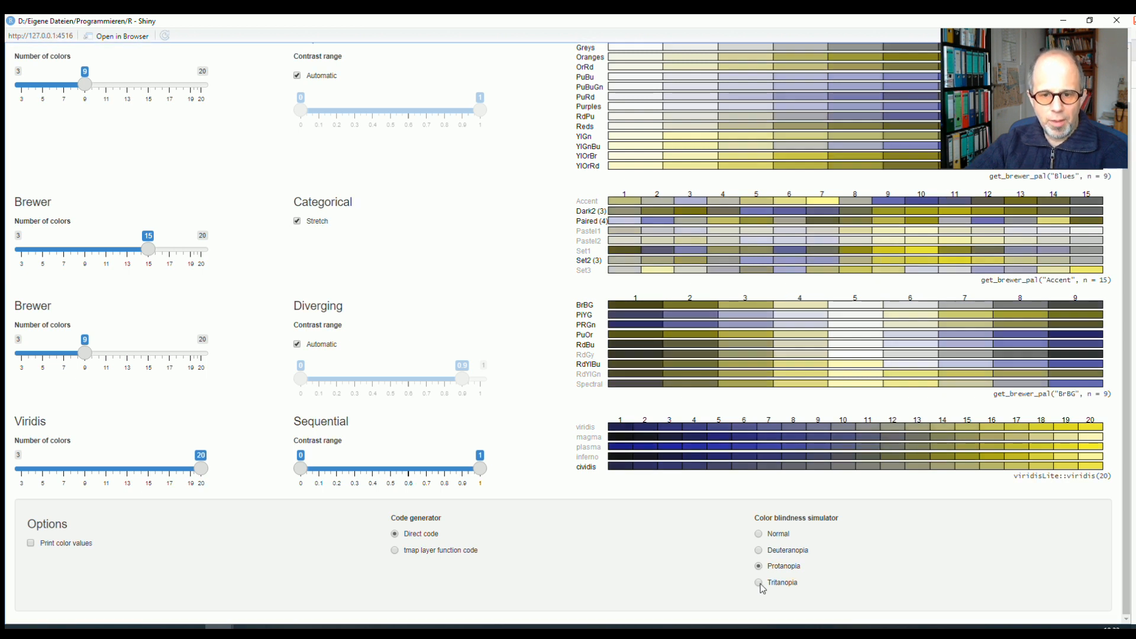
{"action": "left_click", "coordinate": [758, 582]}
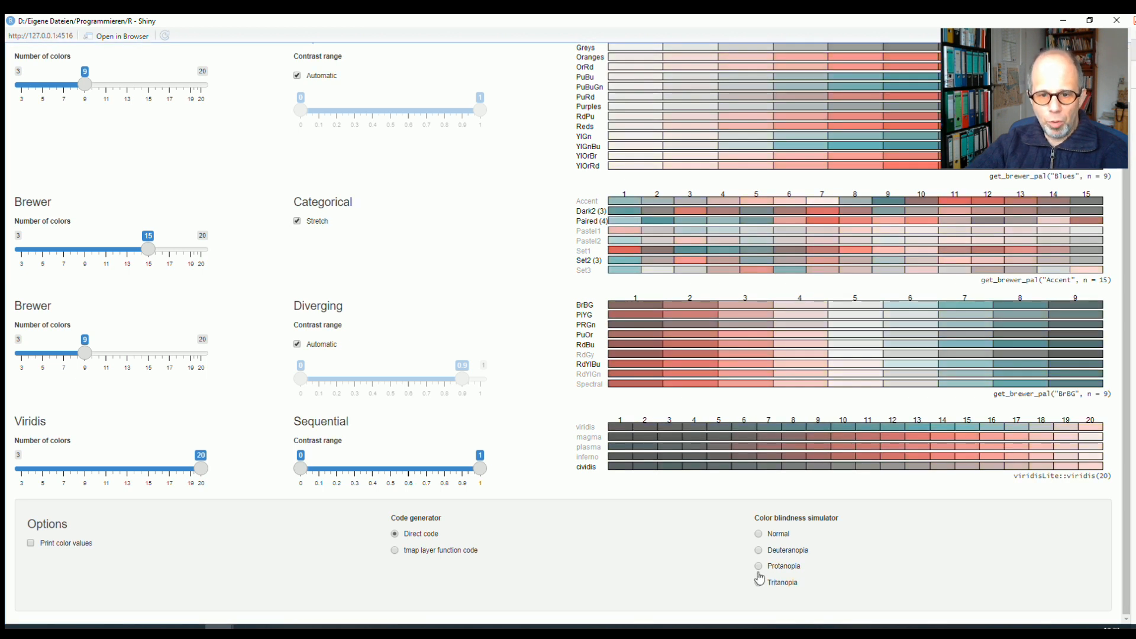
{"action": "left_click", "coordinate": [758, 550]}
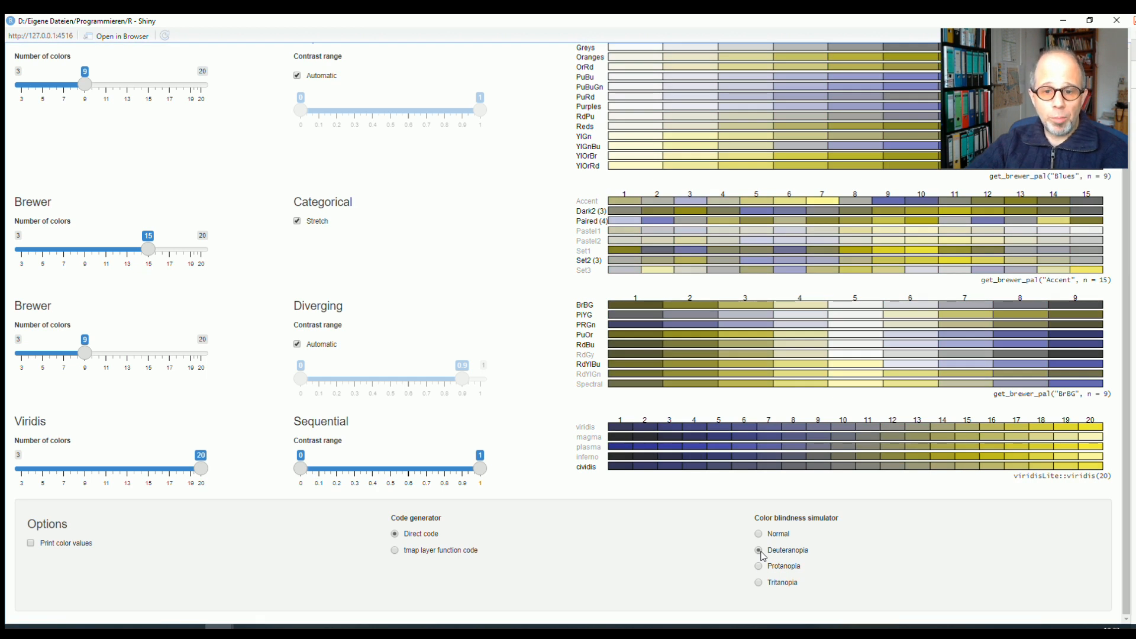
{"action": "left_click", "coordinate": [758, 534]}
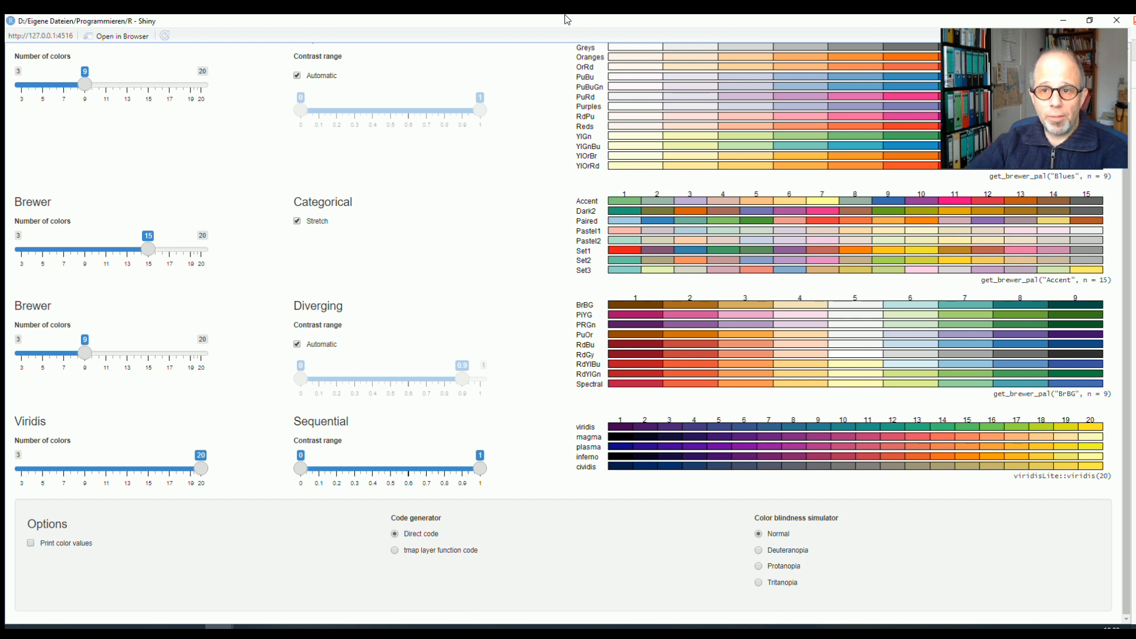
{"action": "mouse_move", "coordinate": [577, 19]}
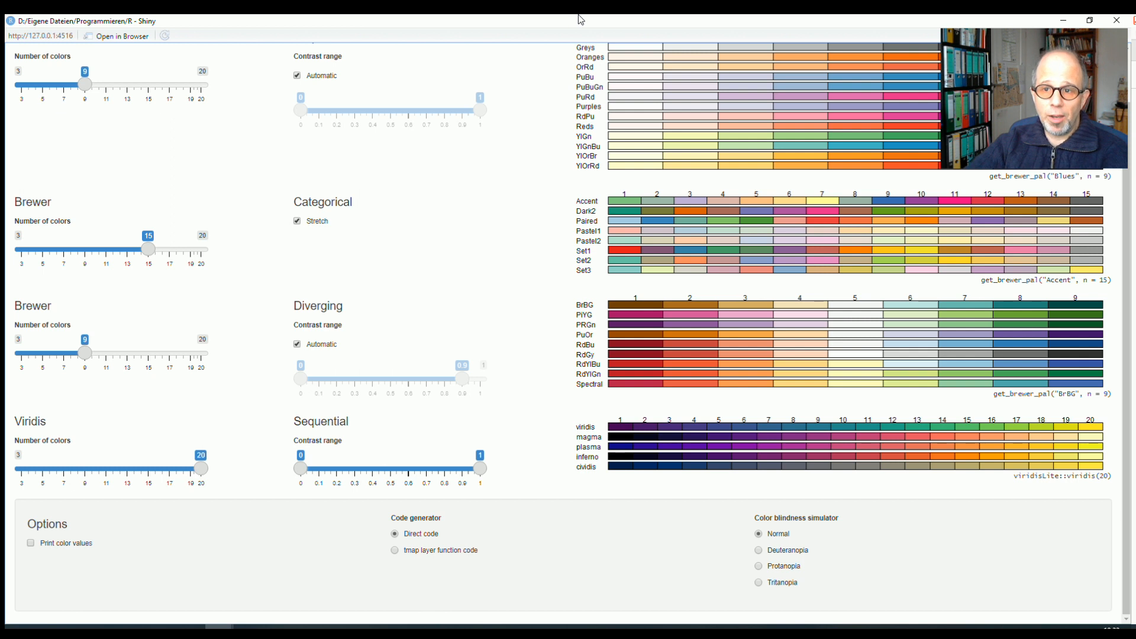